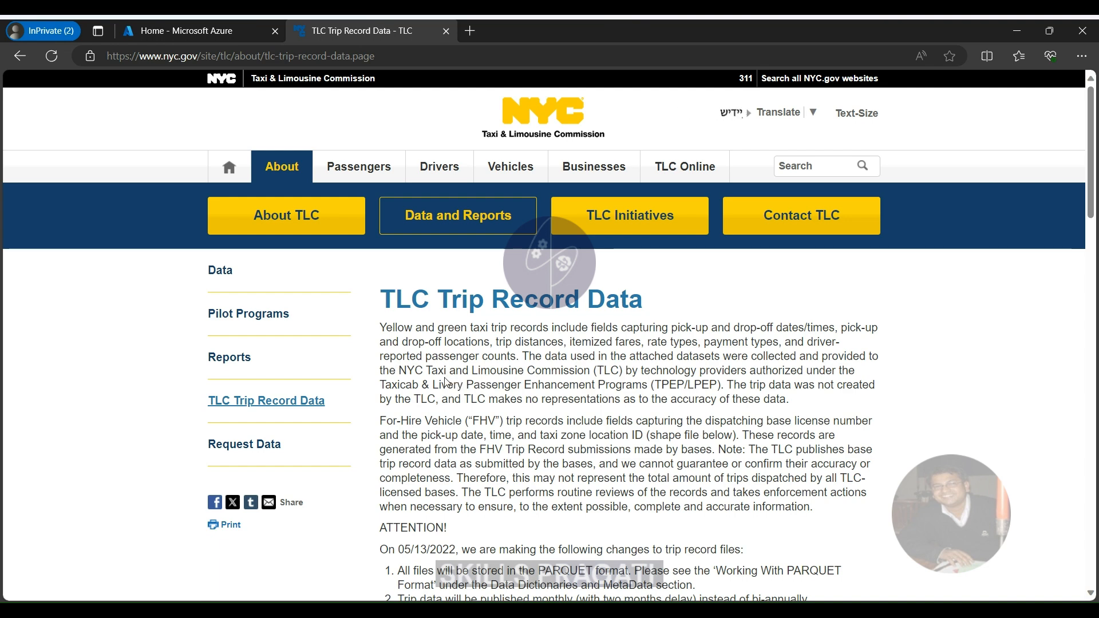
Scroll past the ATTENTION notice to the 2009–2023 year sections and Data Dictionaries links
scroll(down, 3)
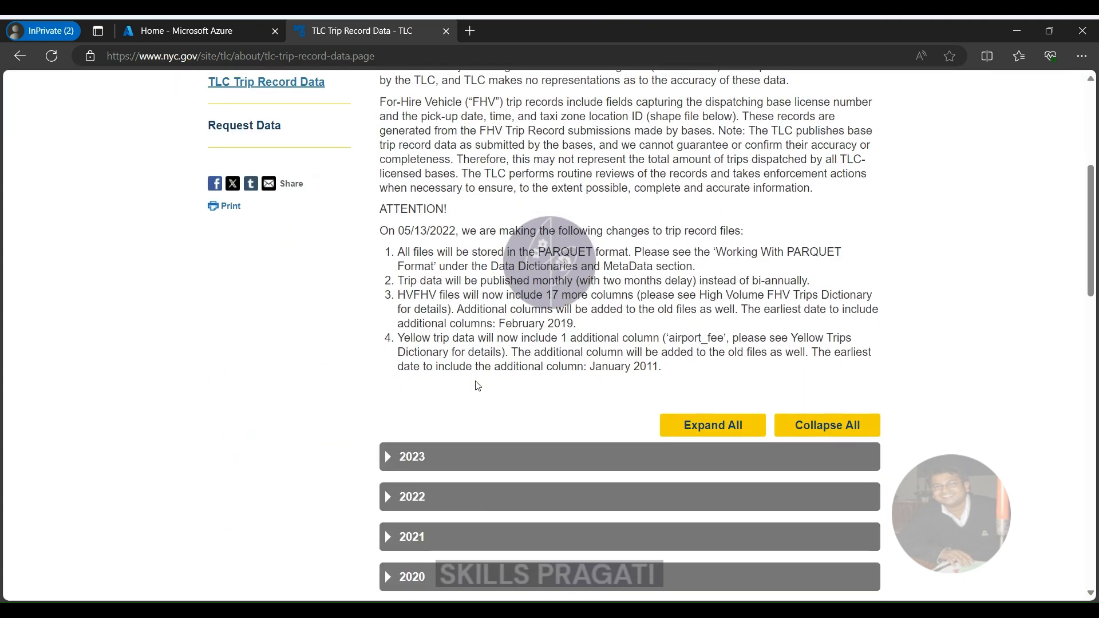
scroll(down, 3)
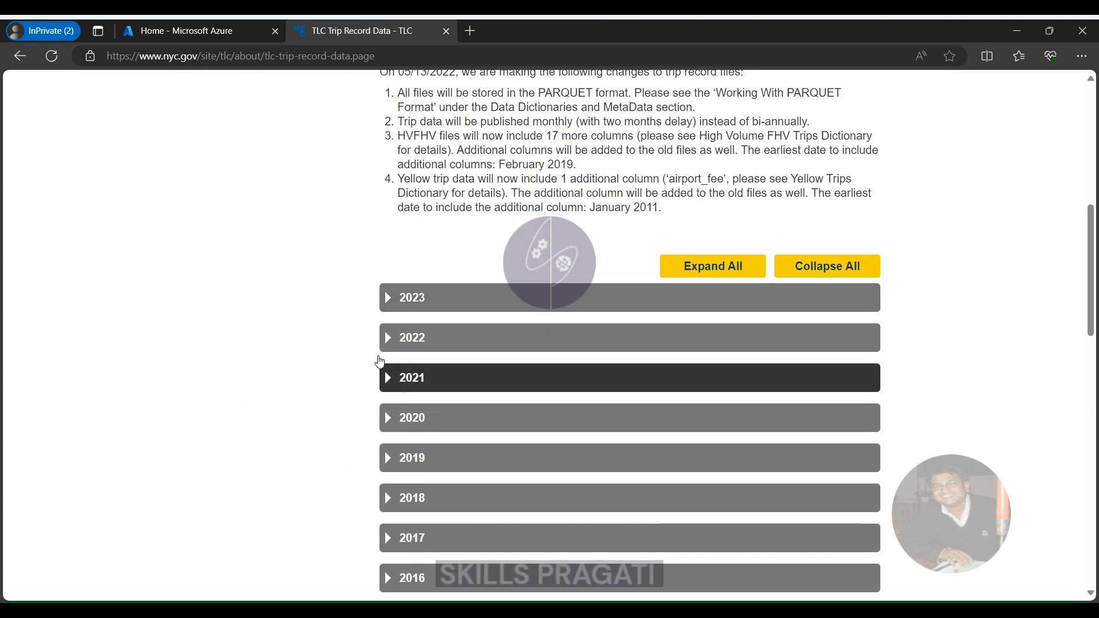
mouse_move(273, 317)
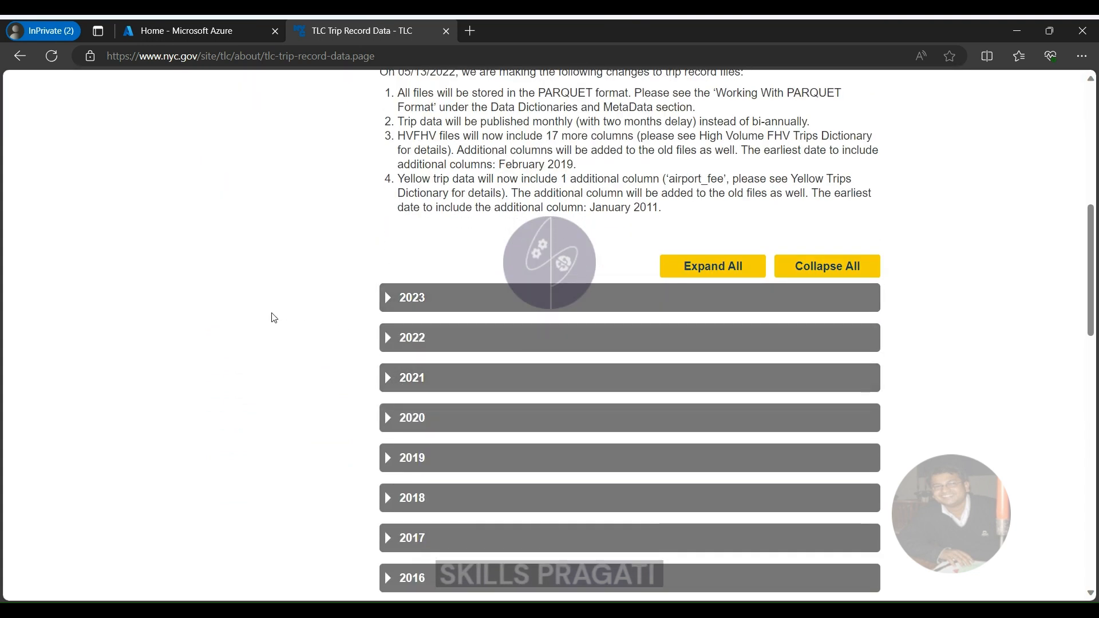
scroll(down, 3)
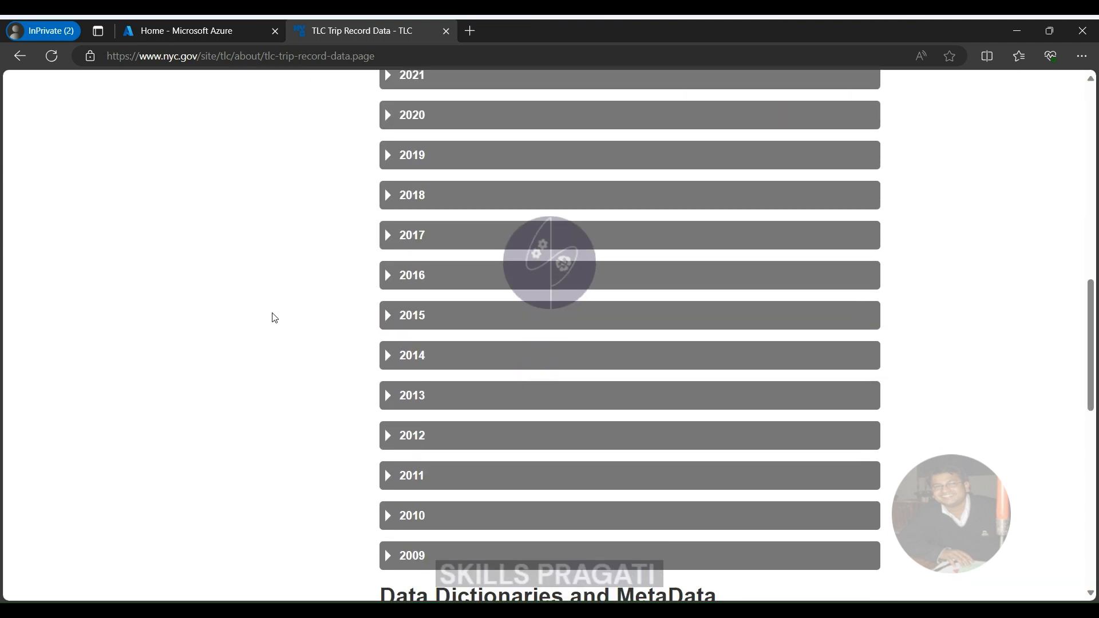
scroll(down, 3)
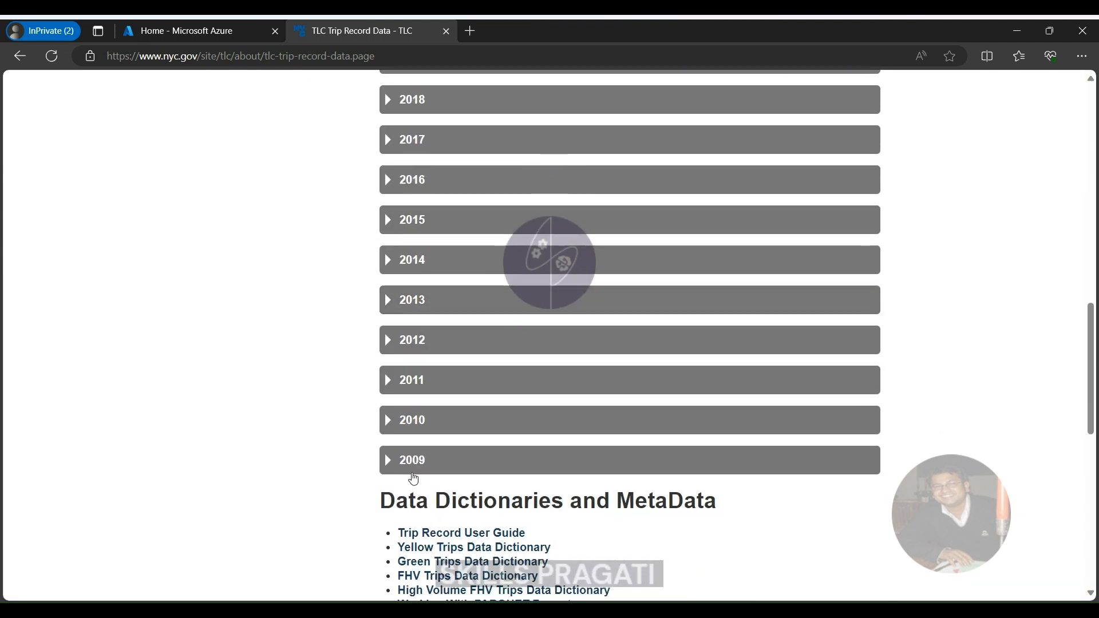
mouse_move(310, 454)
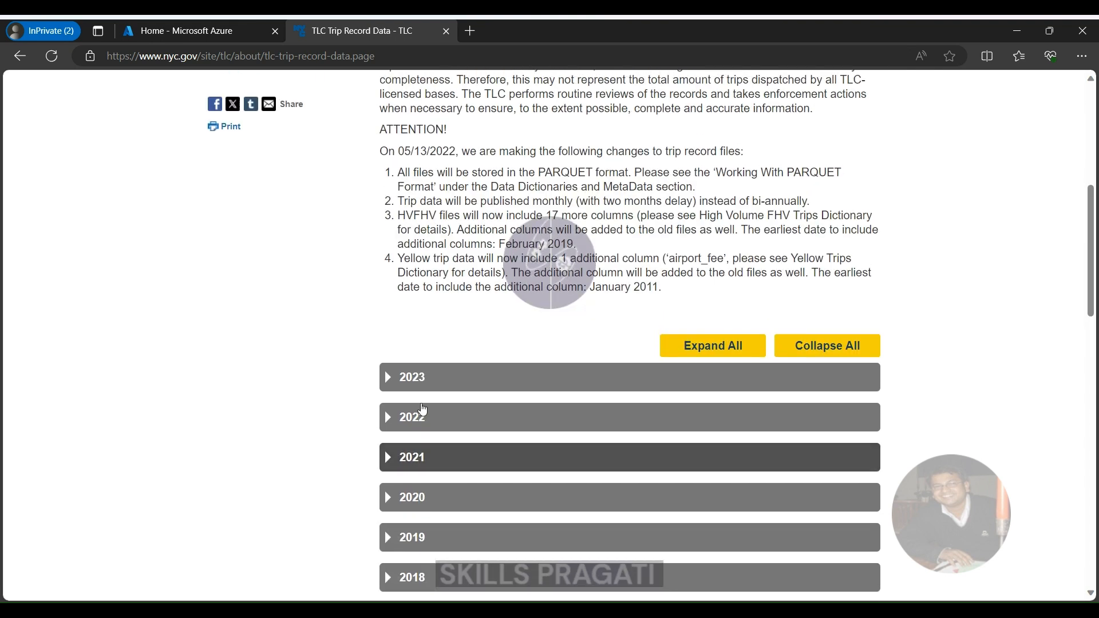
Expand the 2023 section and look through its monthly trip record files
click(413, 377)
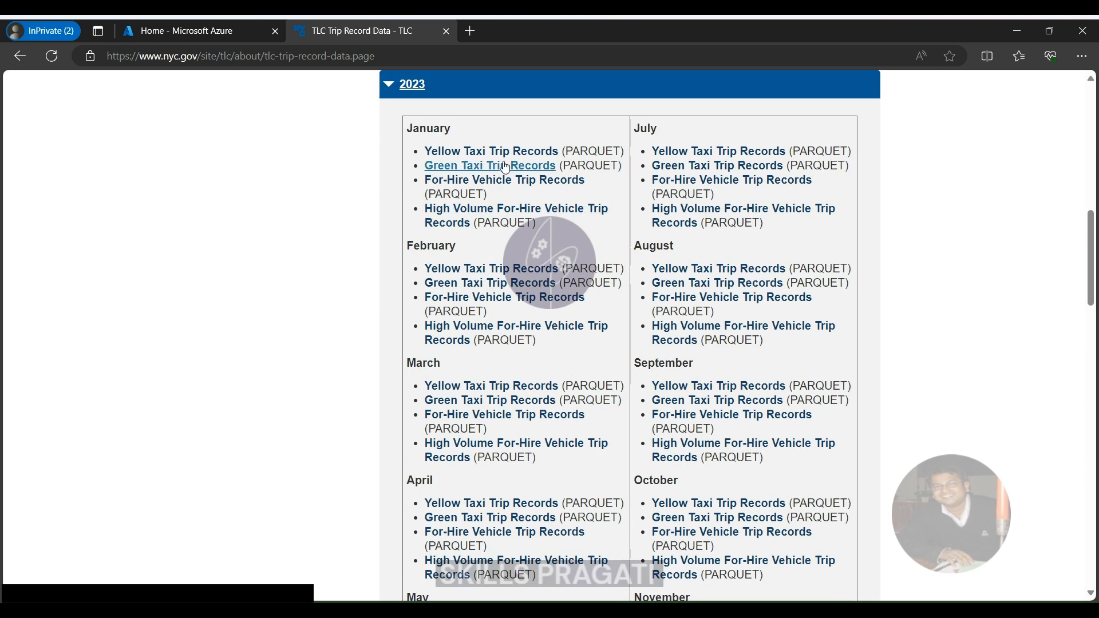
scroll(down, 3)
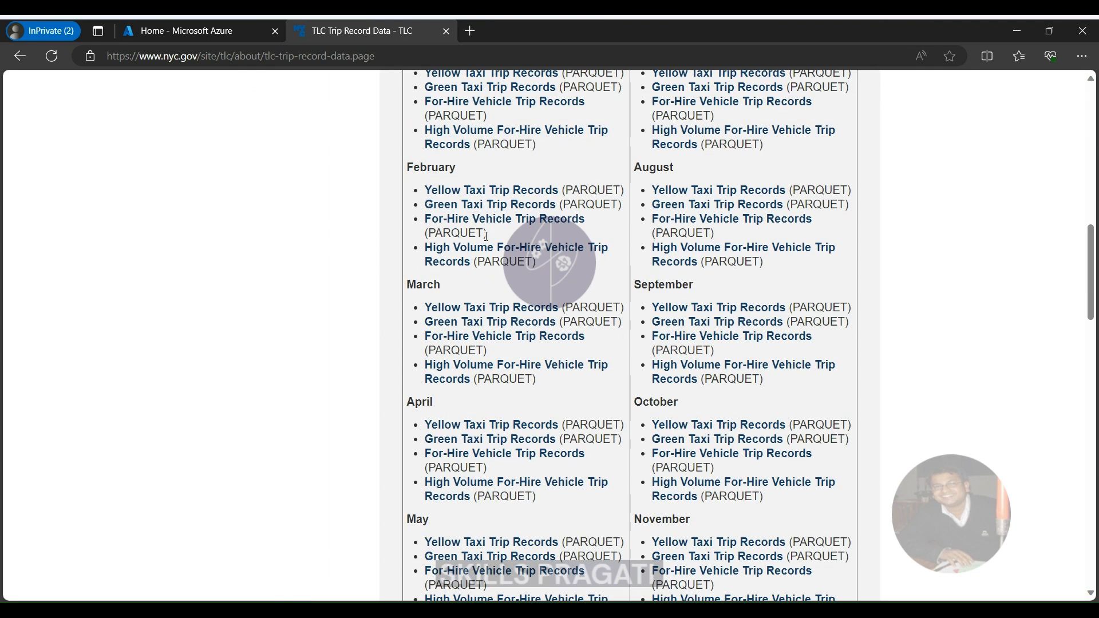
scroll(down, 3)
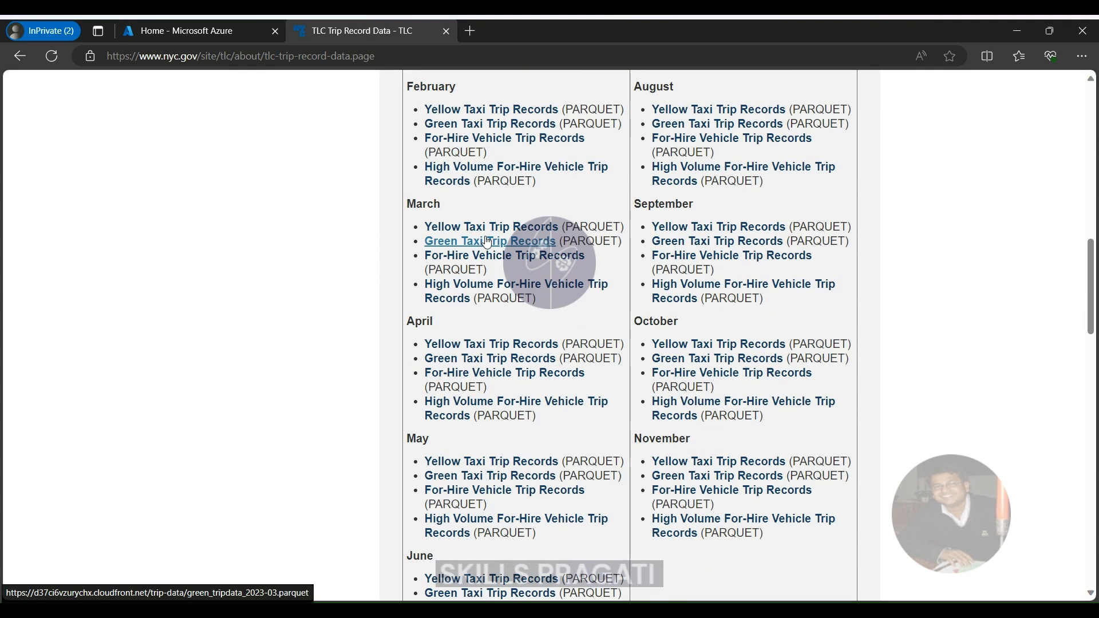
scroll(down, 3)
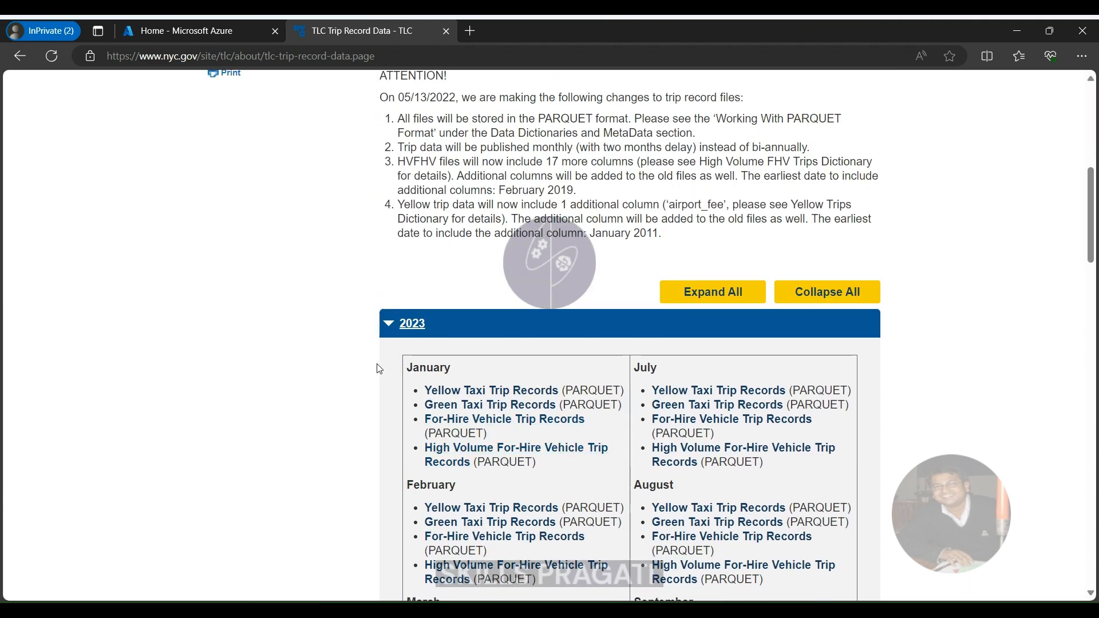
scroll(down, 3)
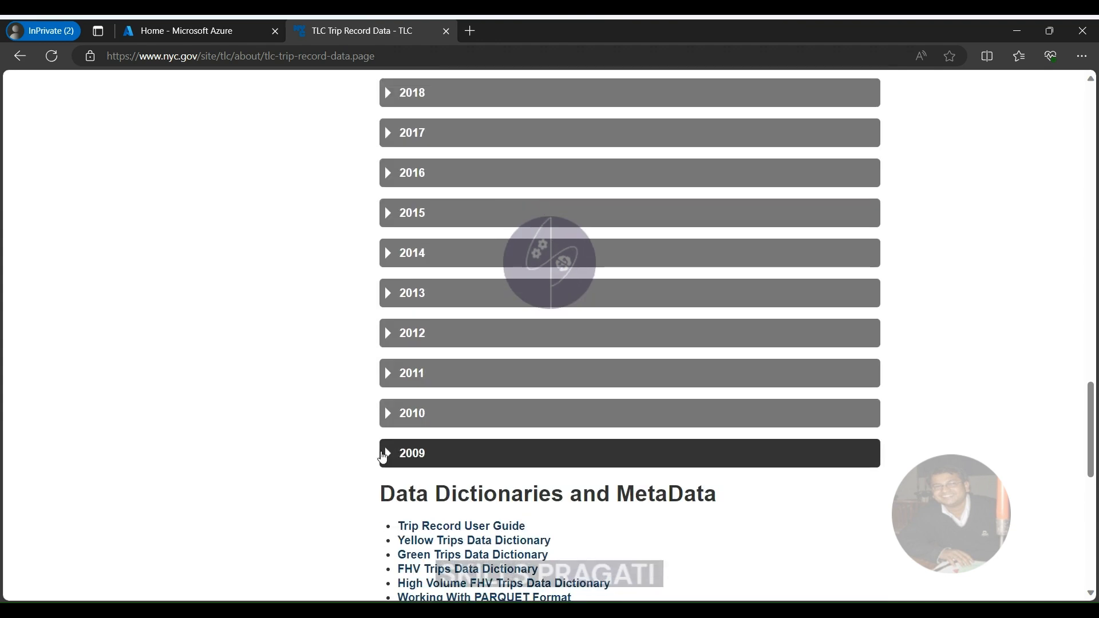
Expand the 2014 and 2015 sections, then reach the Taxi Zone Maps and Errata links
click(411, 453)
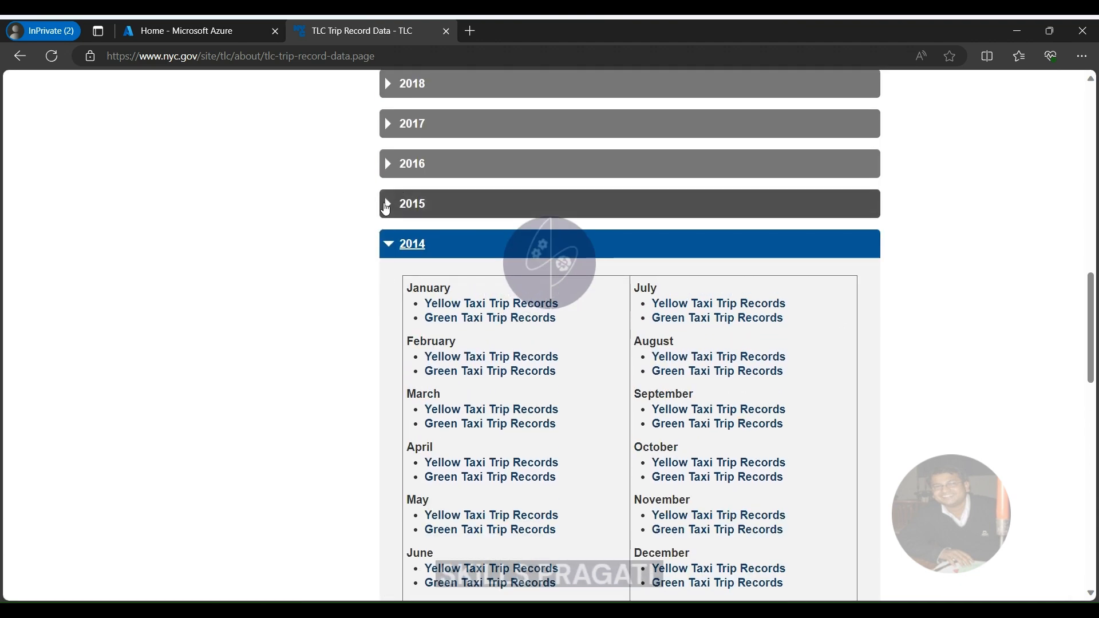
click(414, 204)
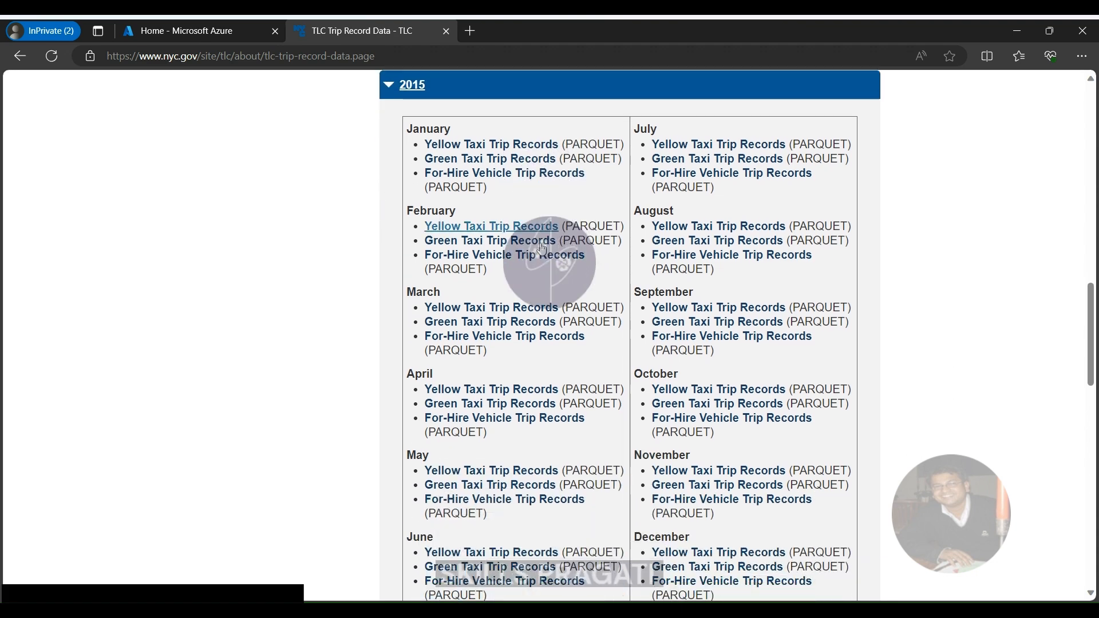
mouse_move(376, 349)
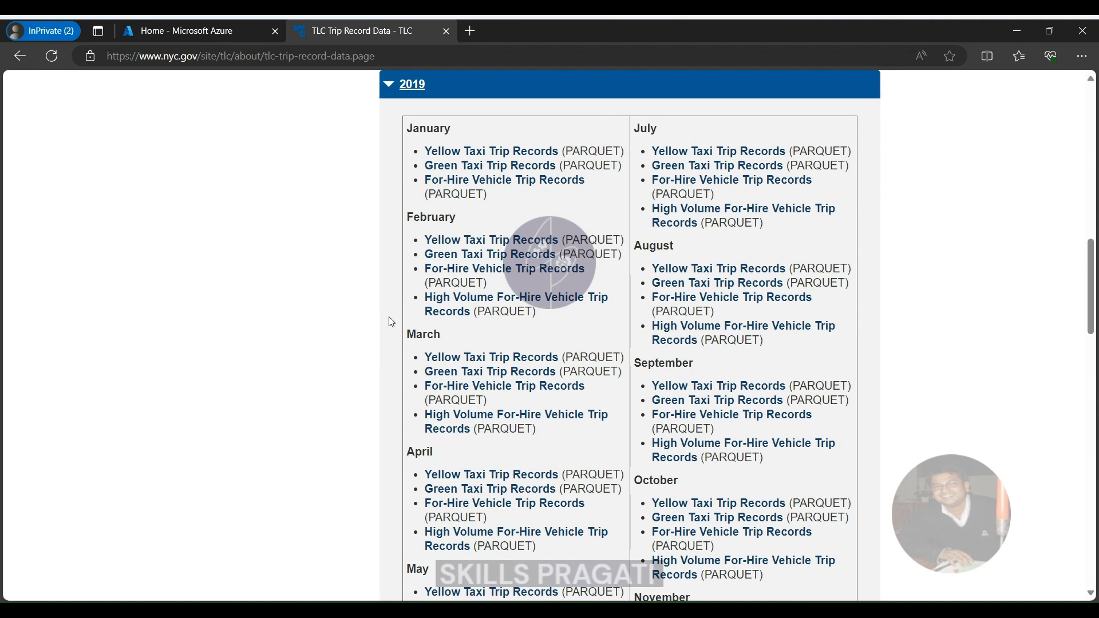
mouse_move(516, 304)
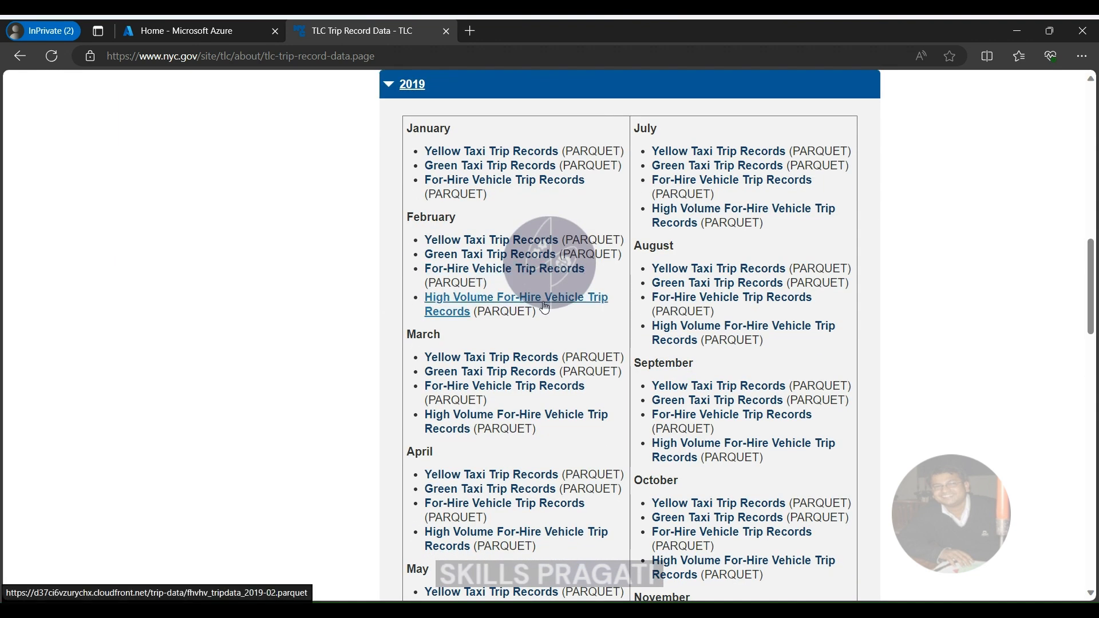
mouse_move(354, 302)
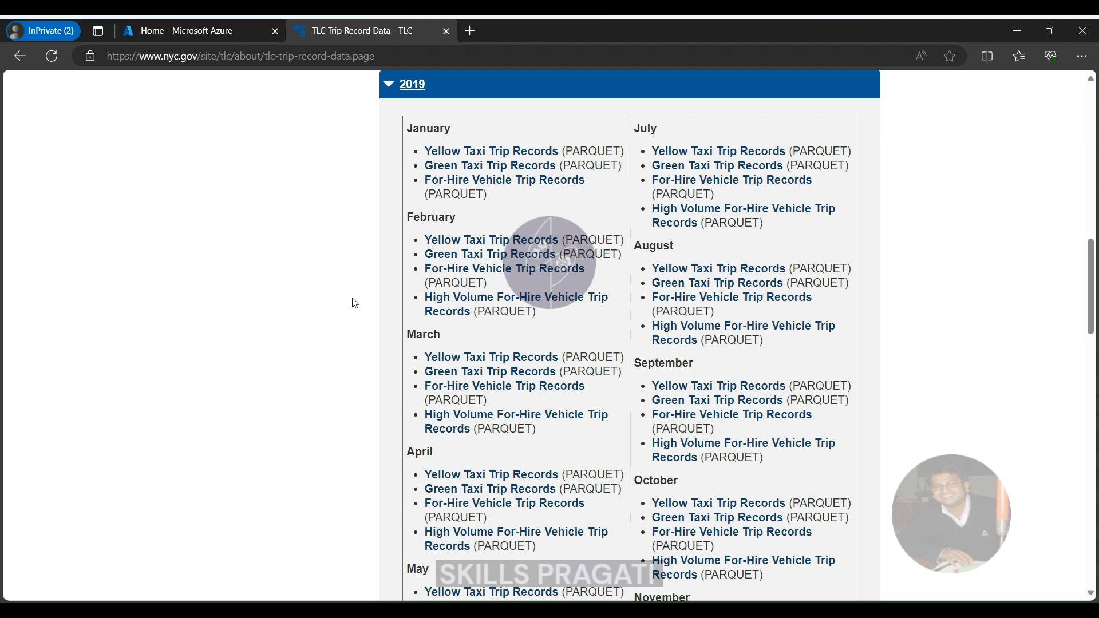
scroll(down, 3)
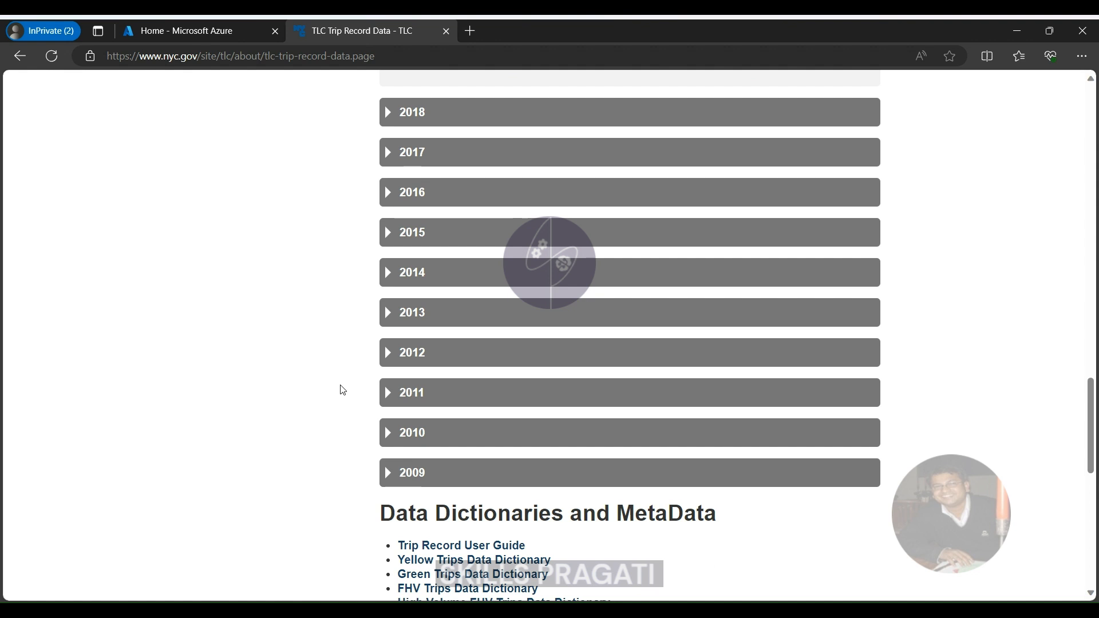
scroll(down, 3)
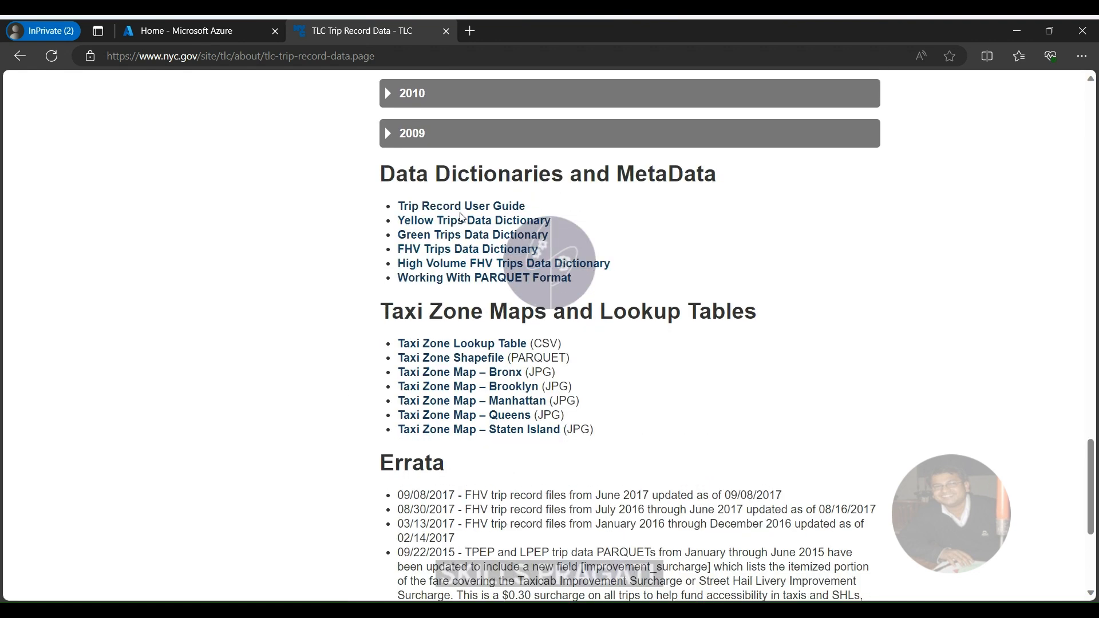
mouse_move(472, 233)
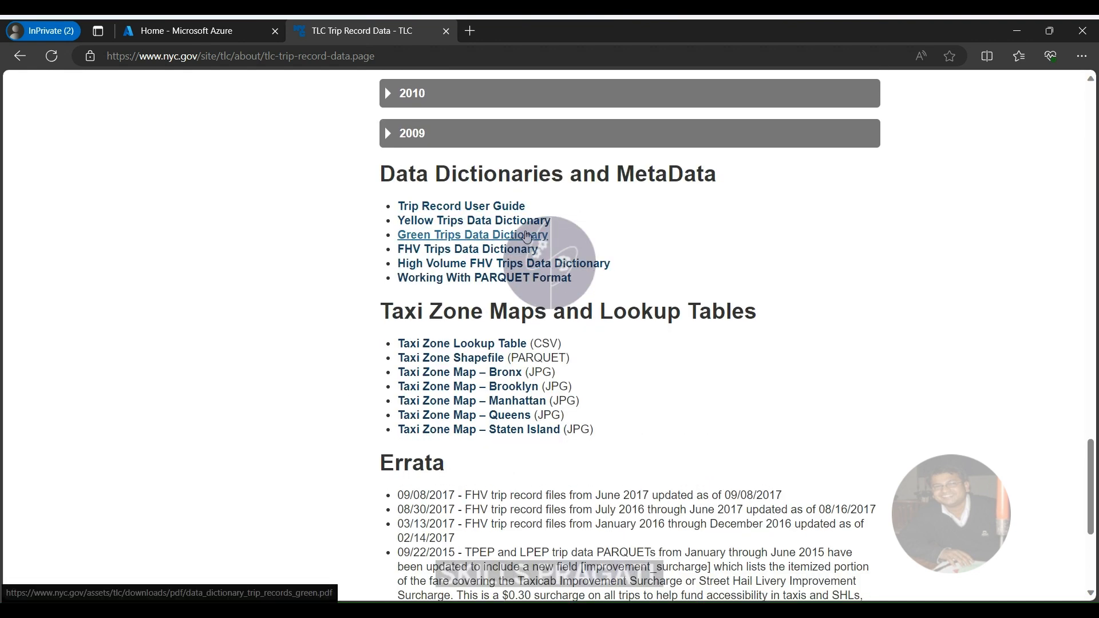
View the Green Trips Data Dictionary PDF and read through its field table
click(472, 234)
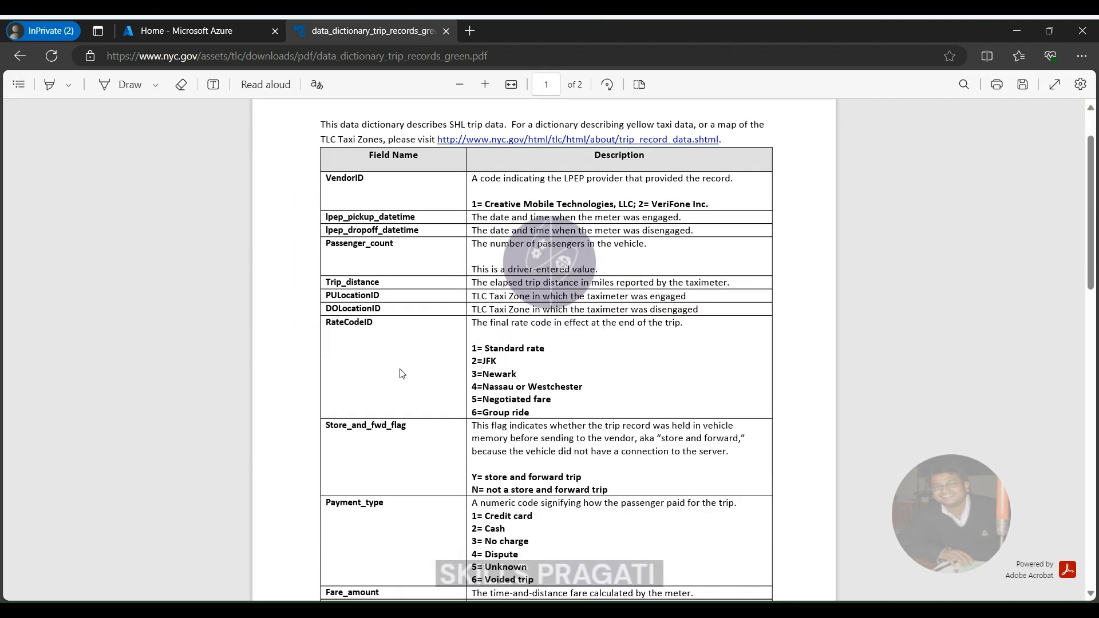
scroll(down, 3)
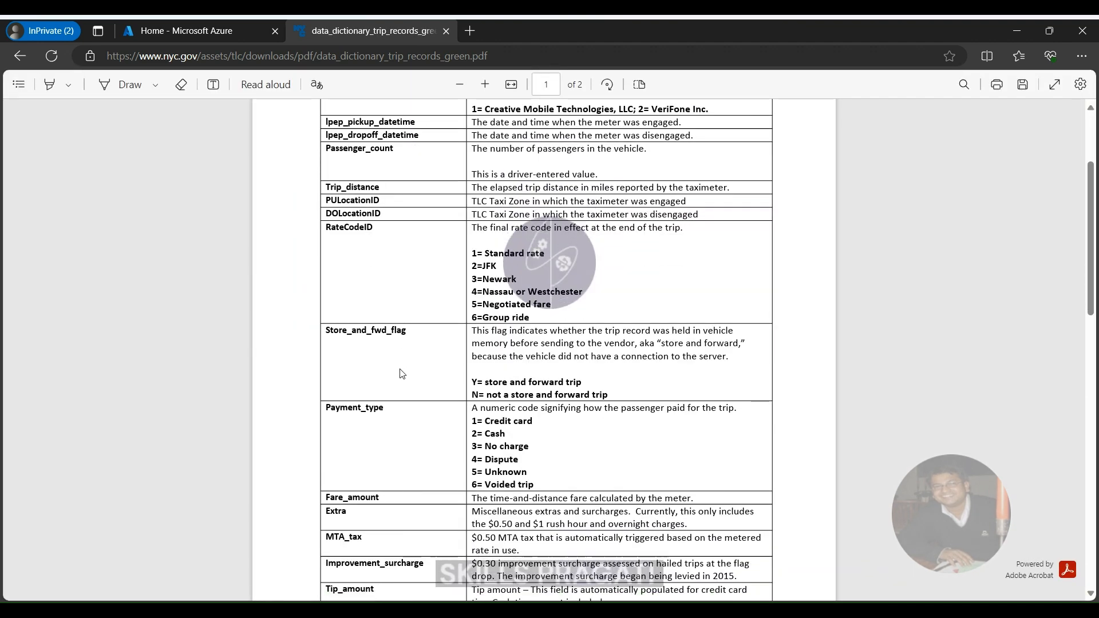
scroll(down, 3)
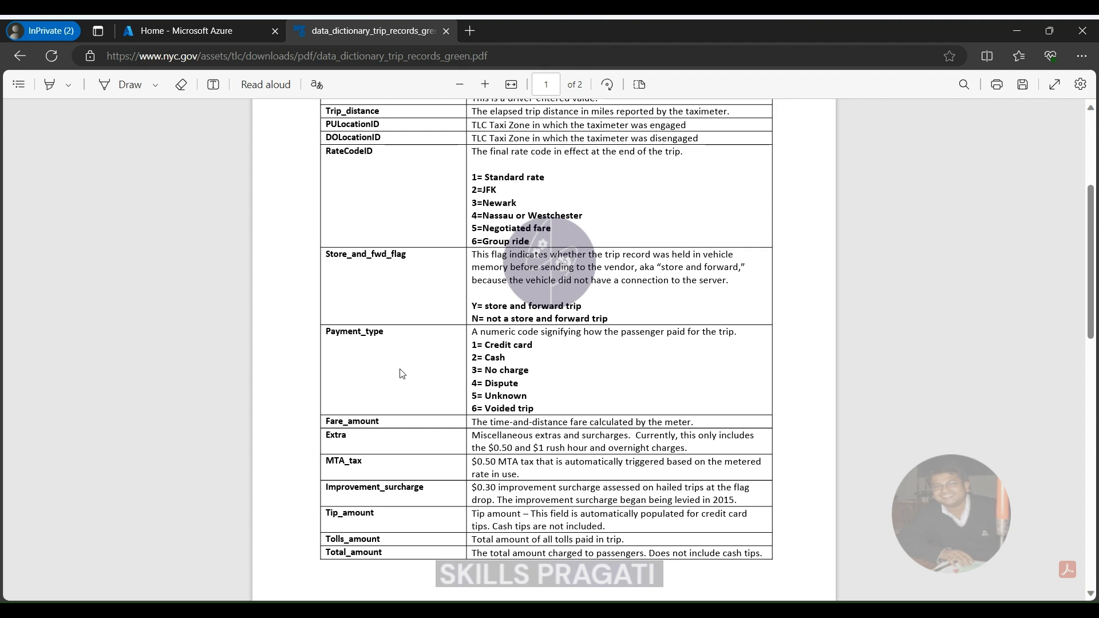
scroll(down, 3)
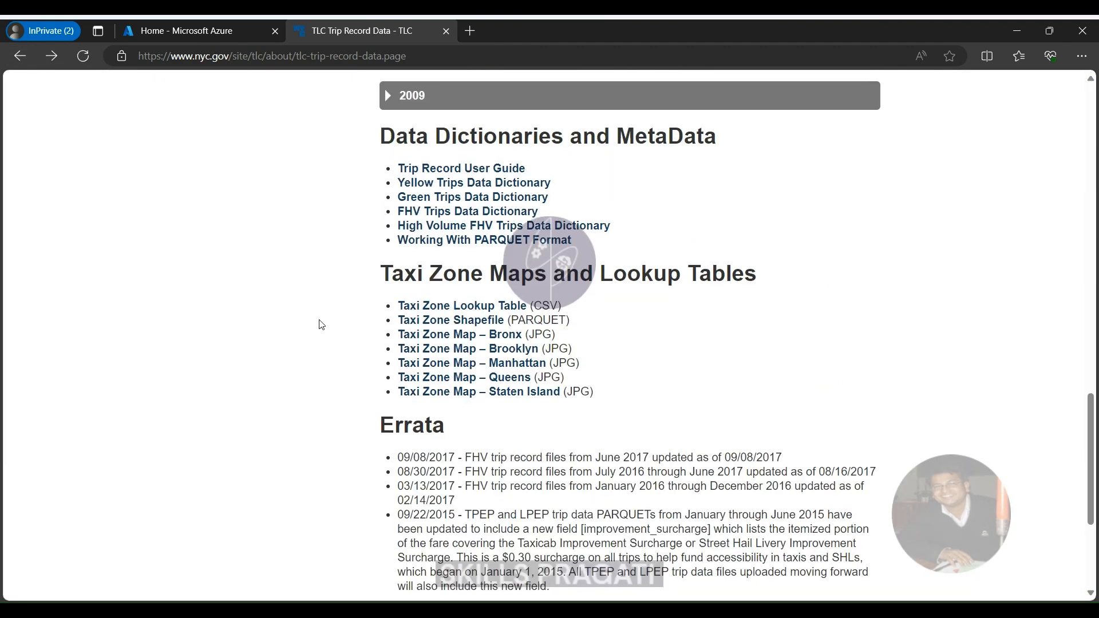
mouse_move(502, 225)
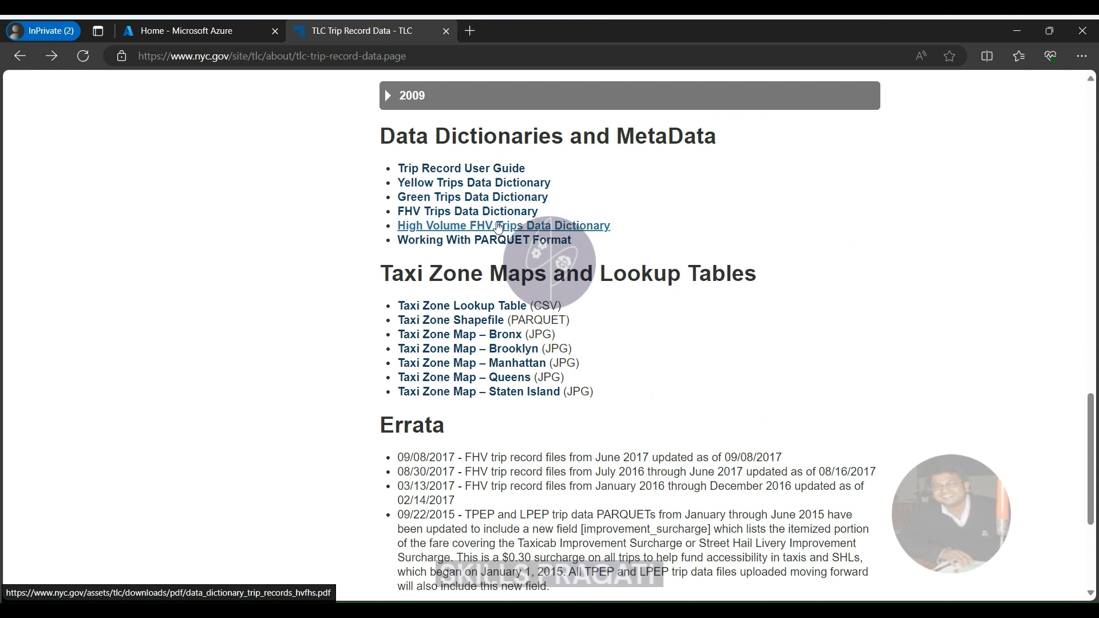
mouse_move(467, 211)
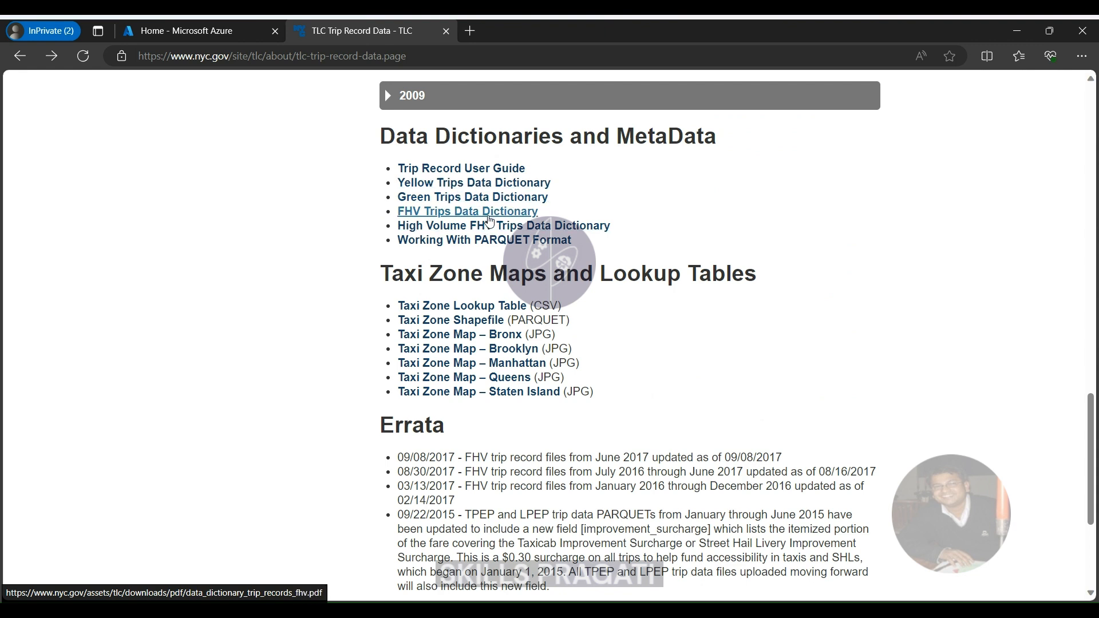
mouse_move(503, 225)
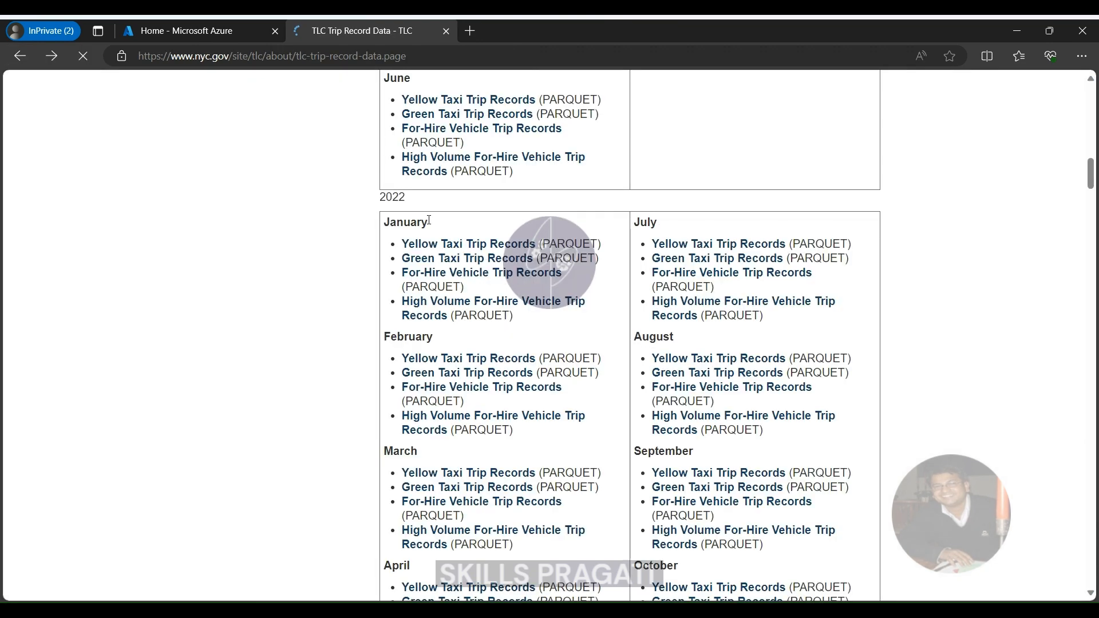
Go to the Reports page via the sidebar and open the 2020 Factbook PDF
scroll(down, 3)
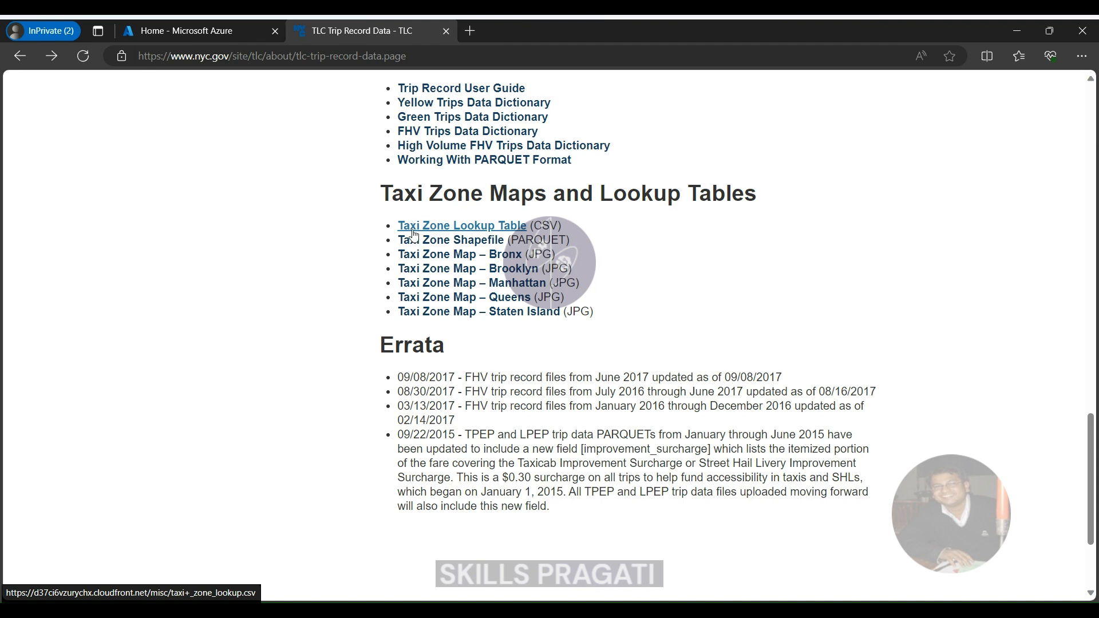
click(229, 358)
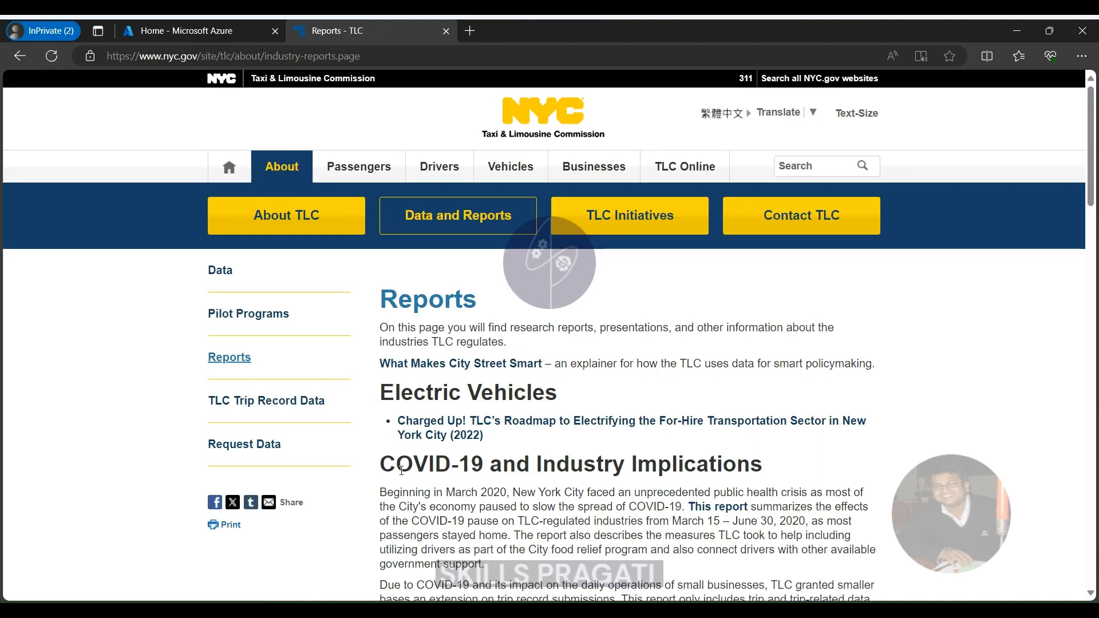
scroll(down, 3)
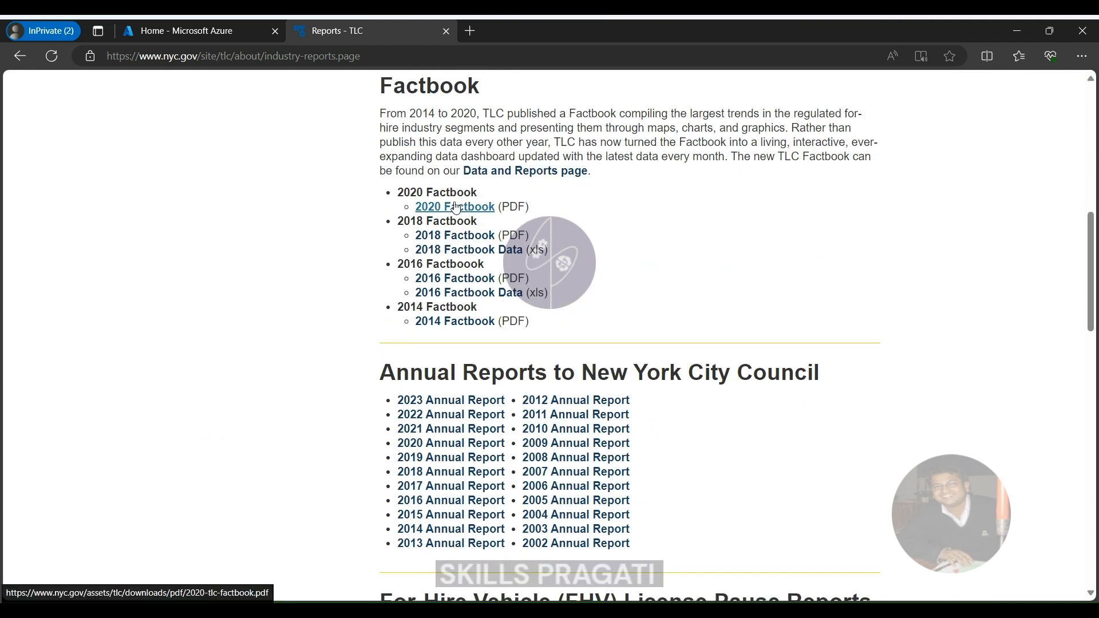
click(455, 206)
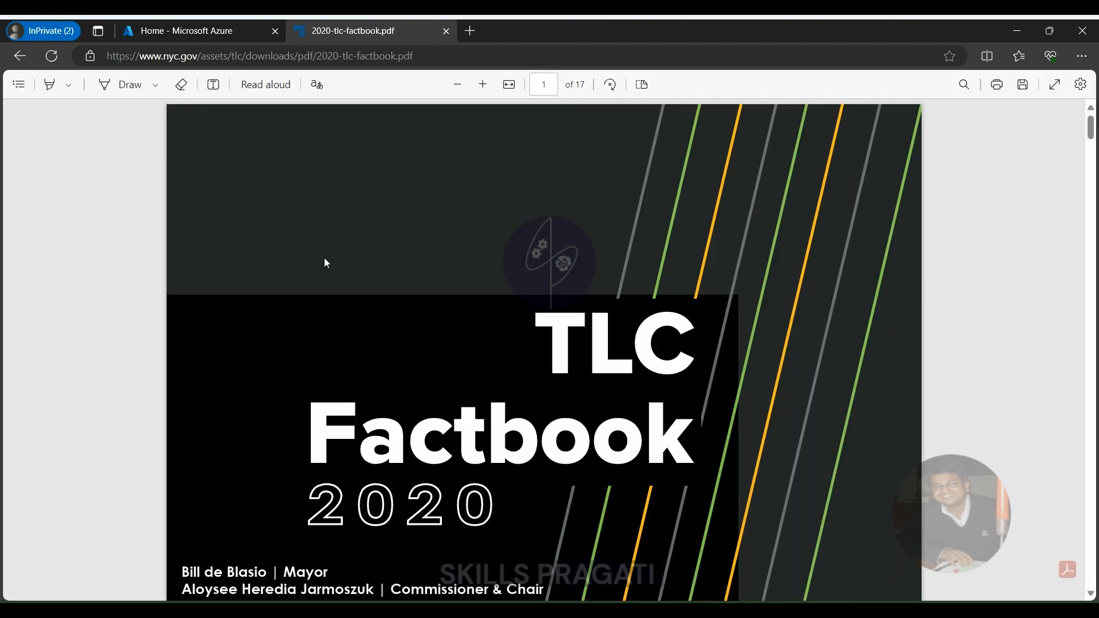
Page through the Factbook's guide and color legend to the TLC-Regulated Industries page
scroll(down, 3)
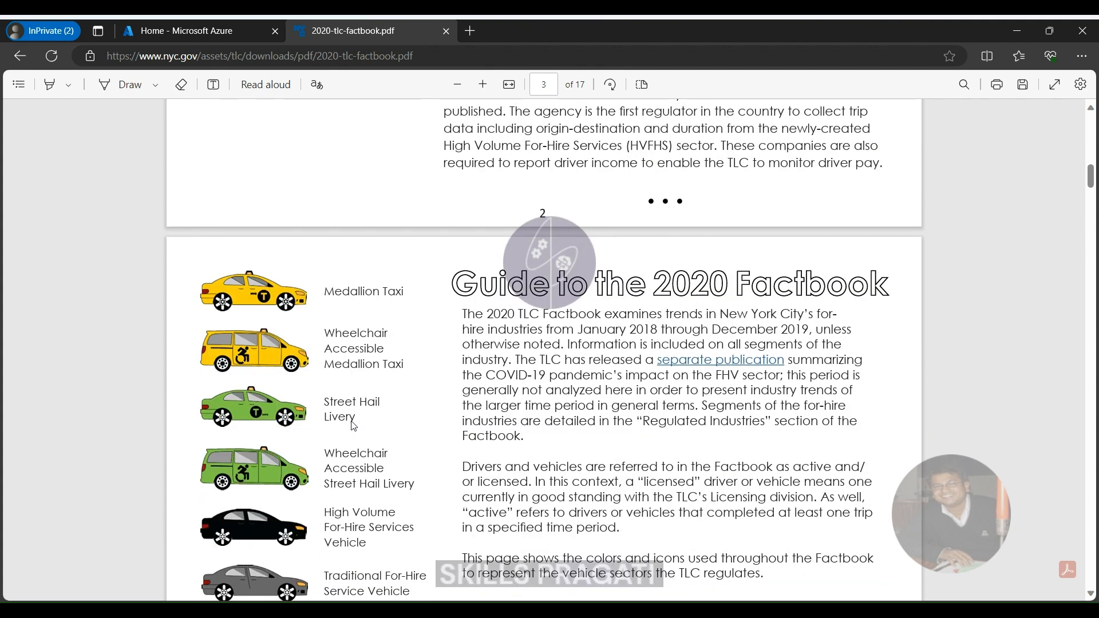
scroll(down, 3)
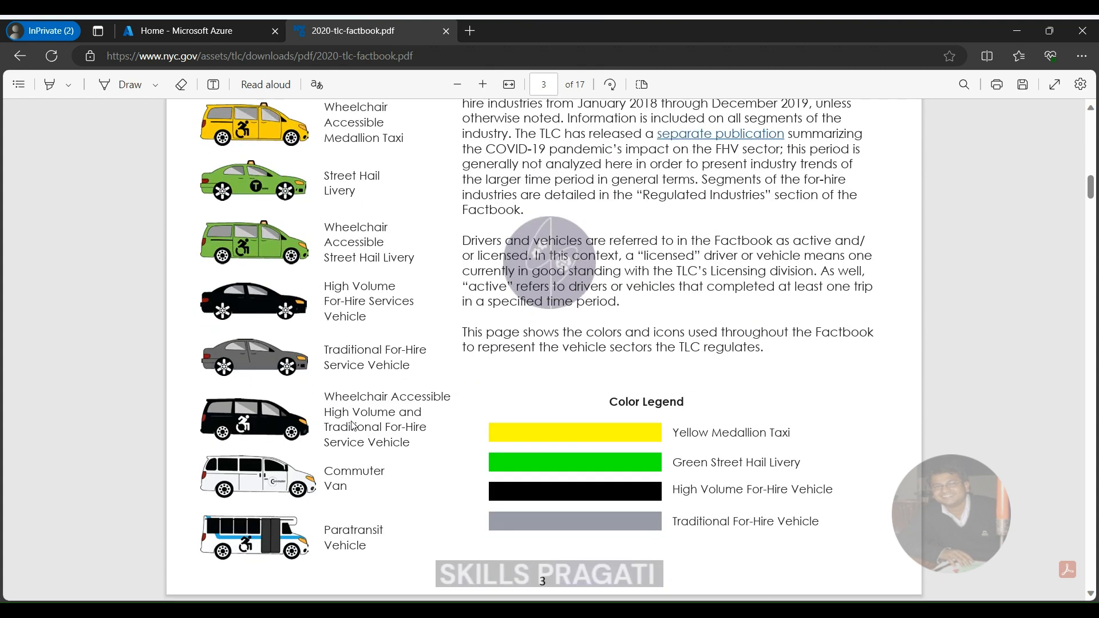
scroll(down, 3)
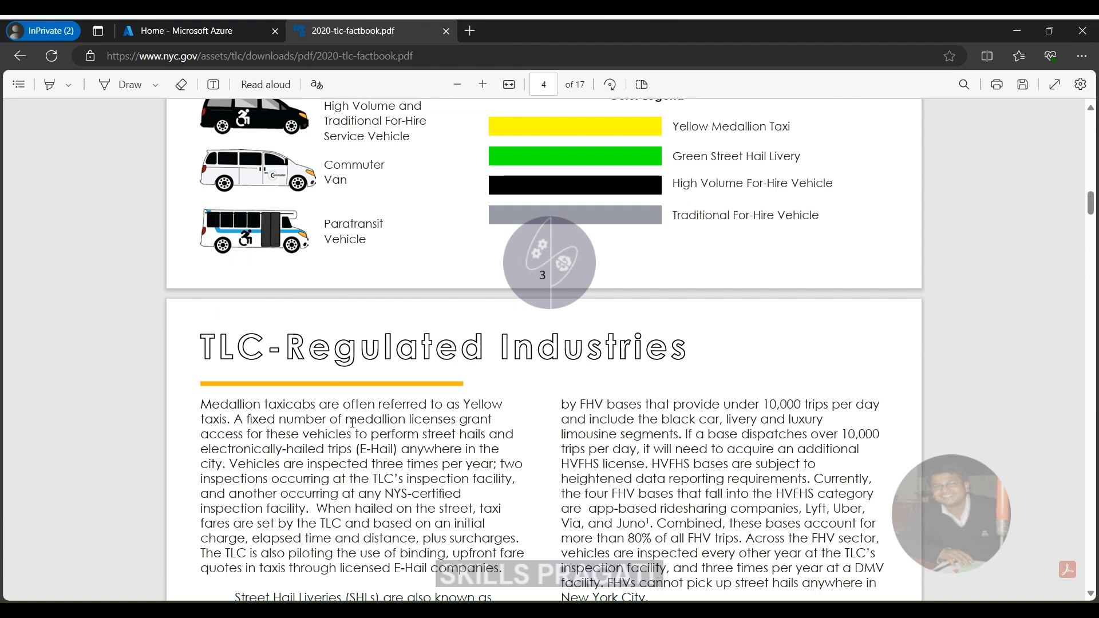
scroll(down, 3)
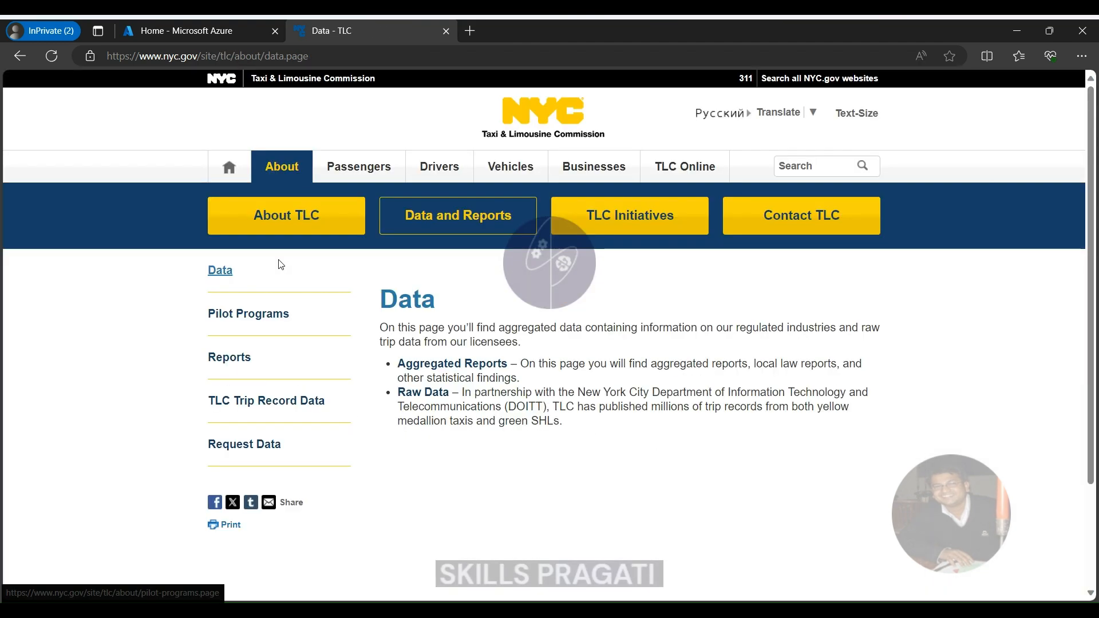
mouse_move(248, 314)
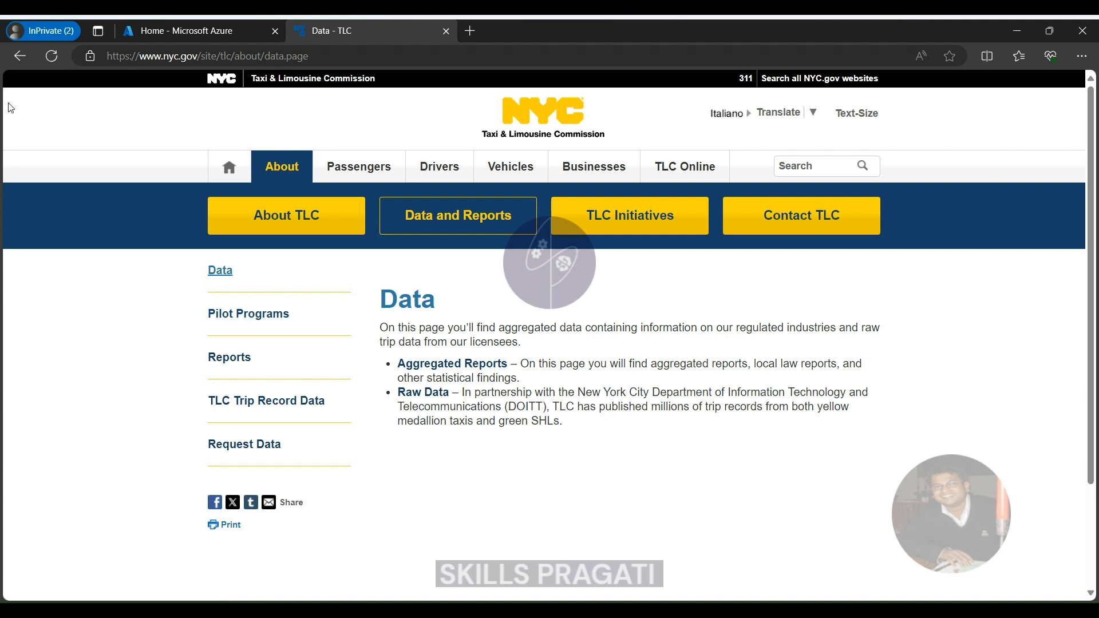
Go back through the Reports page to the Trip Record Data year sections
click(229, 357)
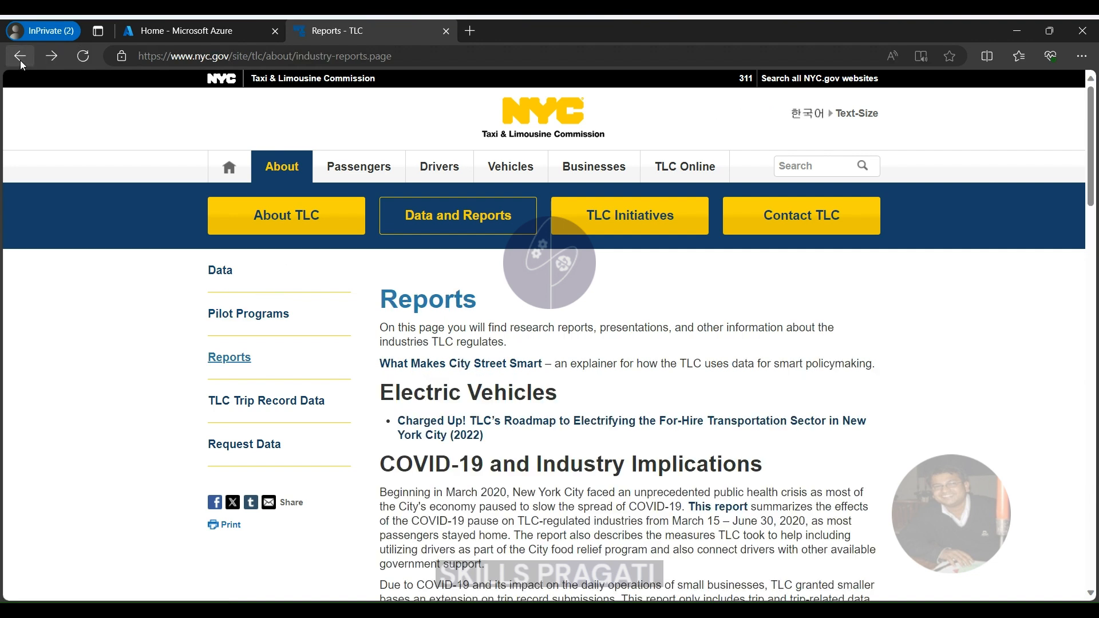
click(265, 401)
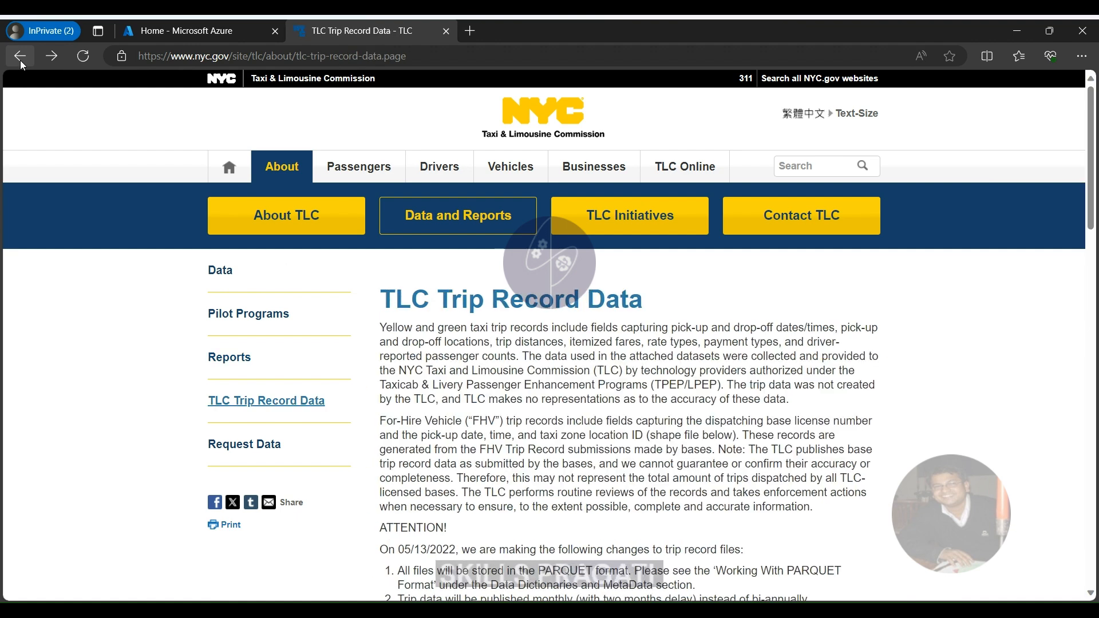
scroll(down, 3)
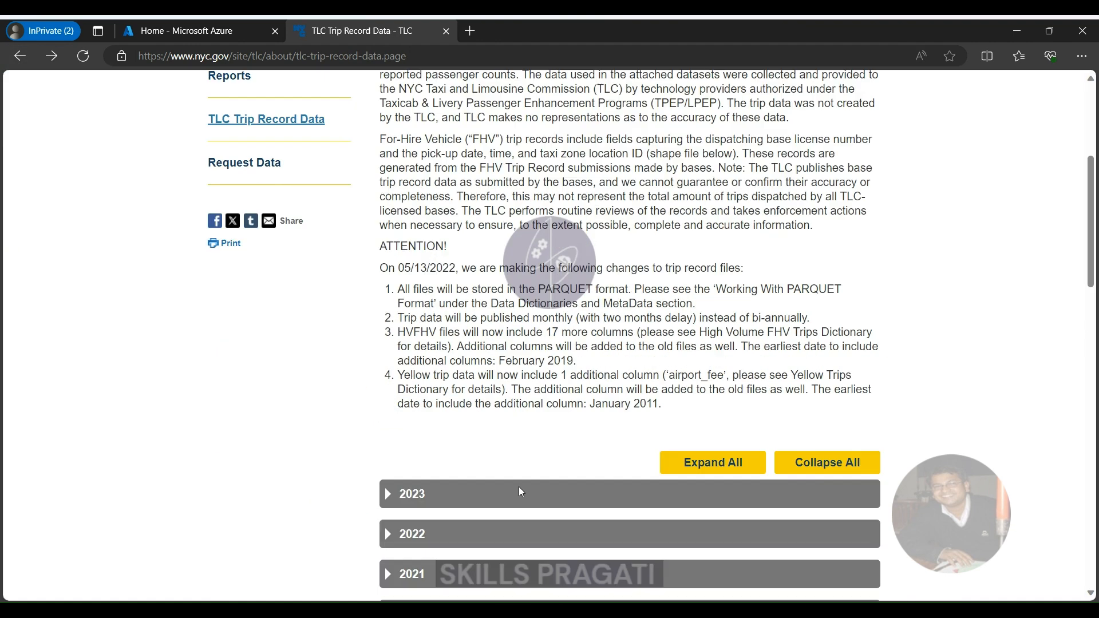
Expand 2023, check options for the January 2023 yellow taxi file, then expand 2021
click(413, 494)
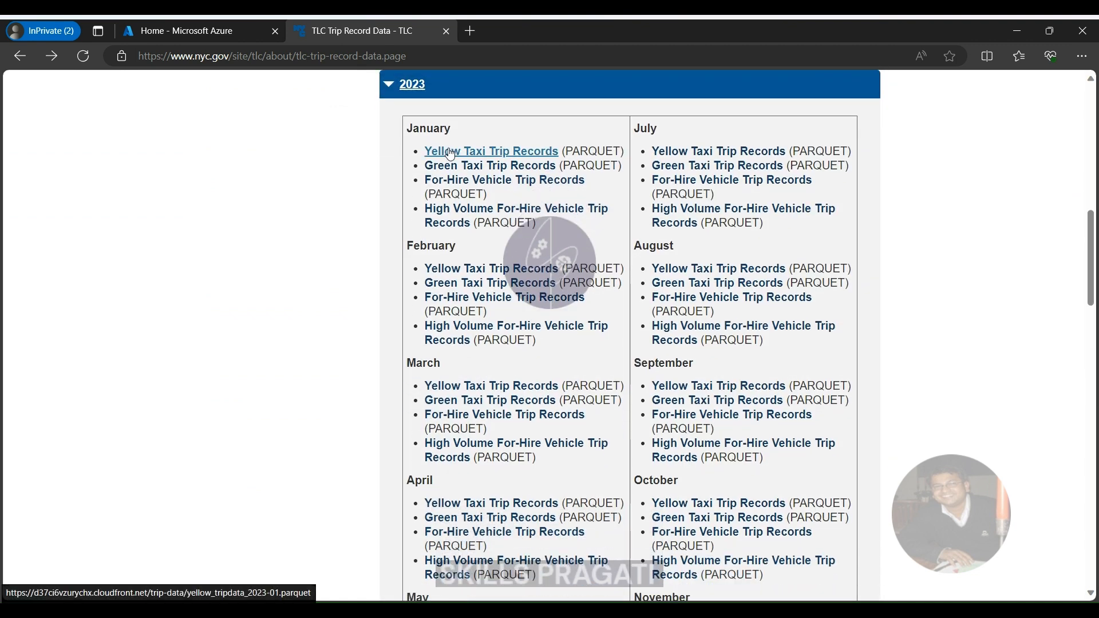
right_click(493, 152)
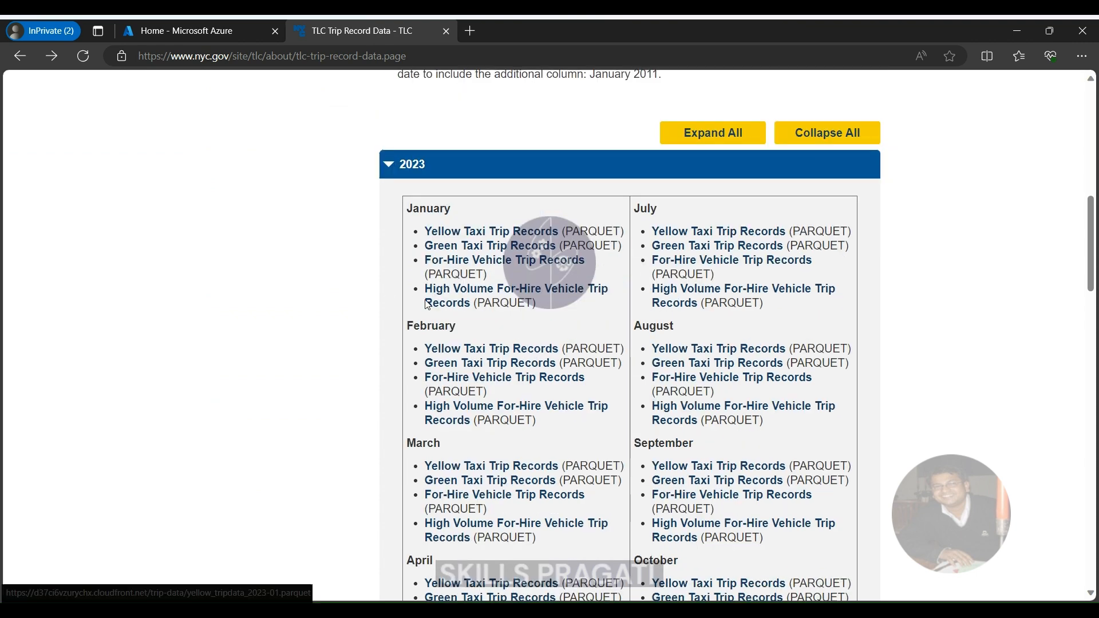
mouse_move(491, 231)
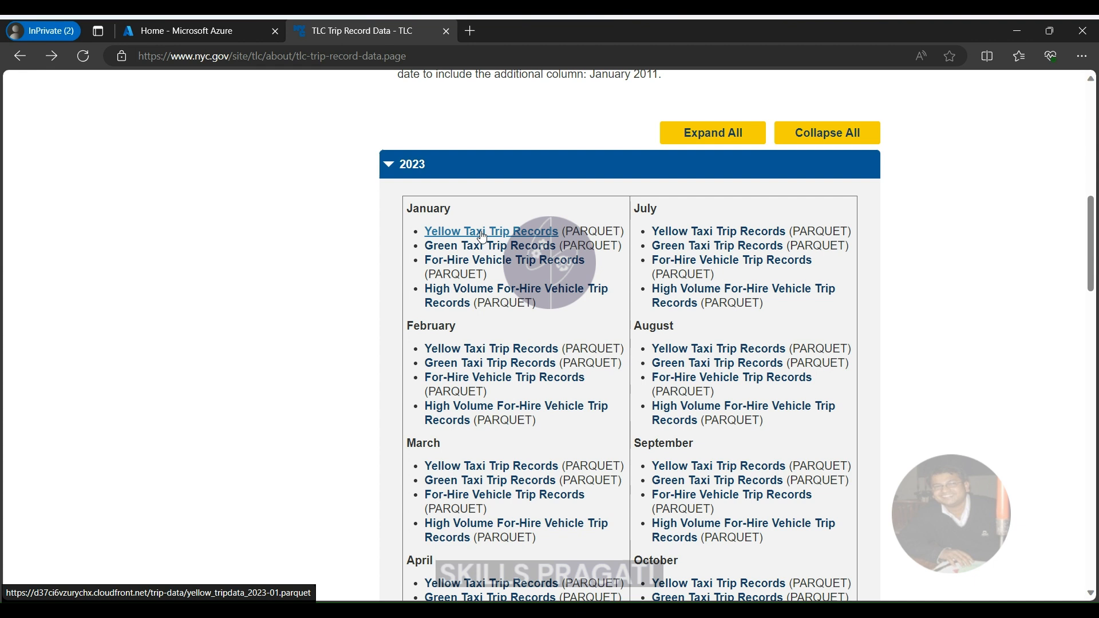
mouse_move(490, 245)
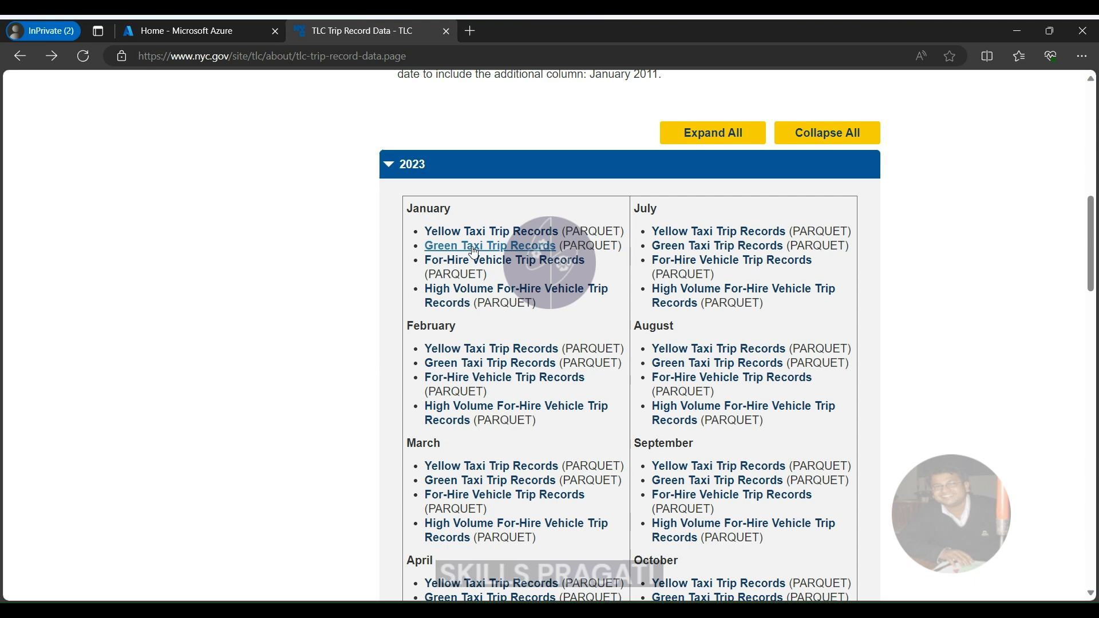
mouse_move(392, 176)
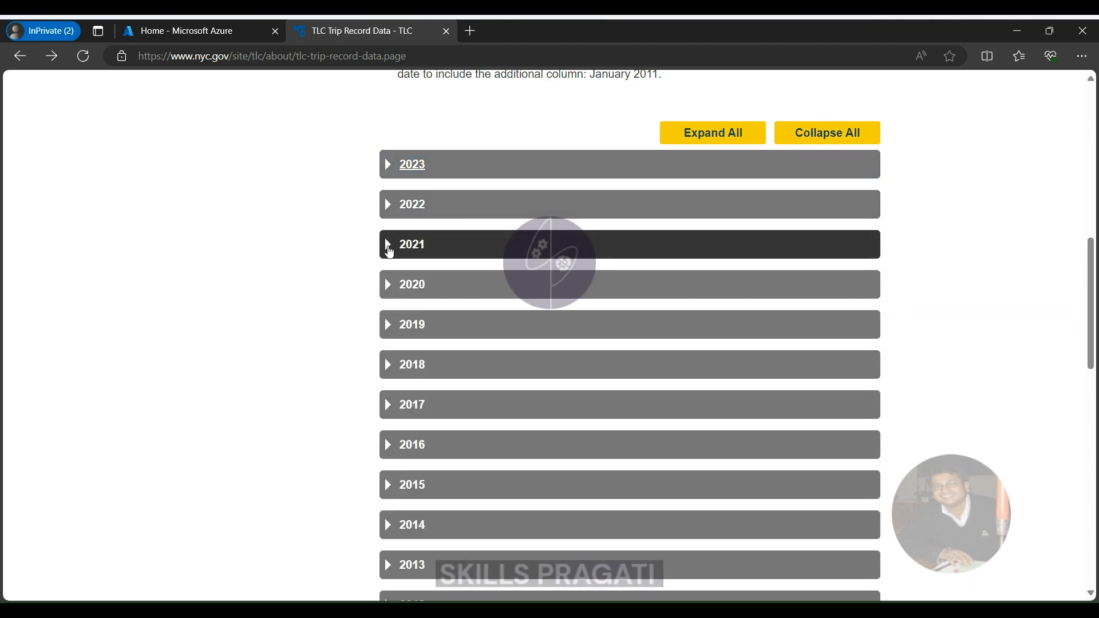
click(412, 244)
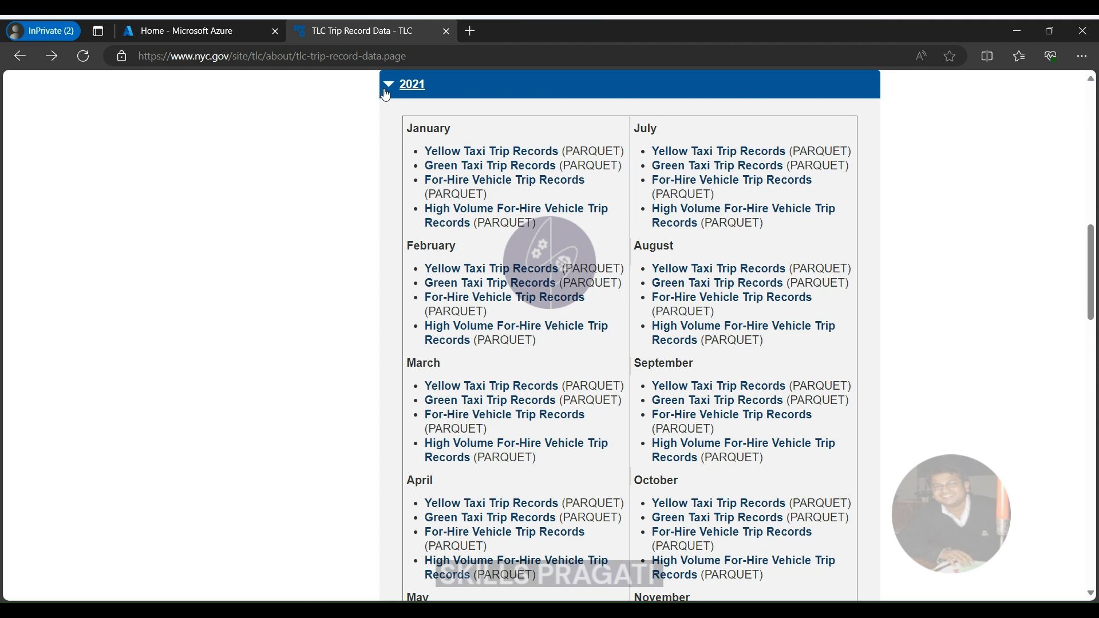
Collapse 2021, review the 2020 monthly trip files, and collapse 2020 again
click(411, 83)
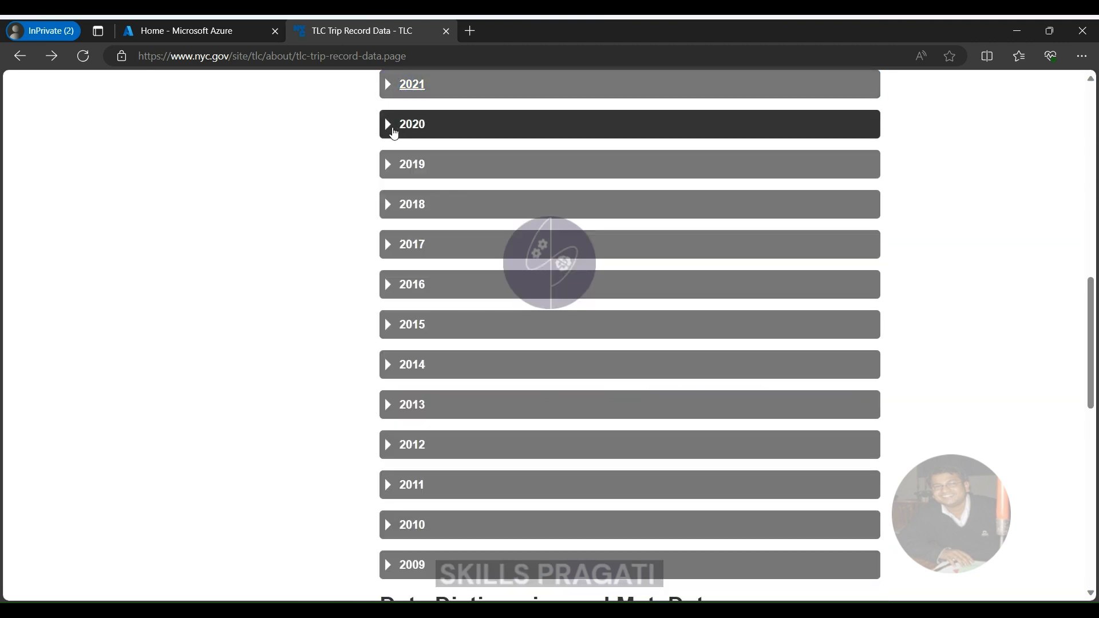
click(412, 124)
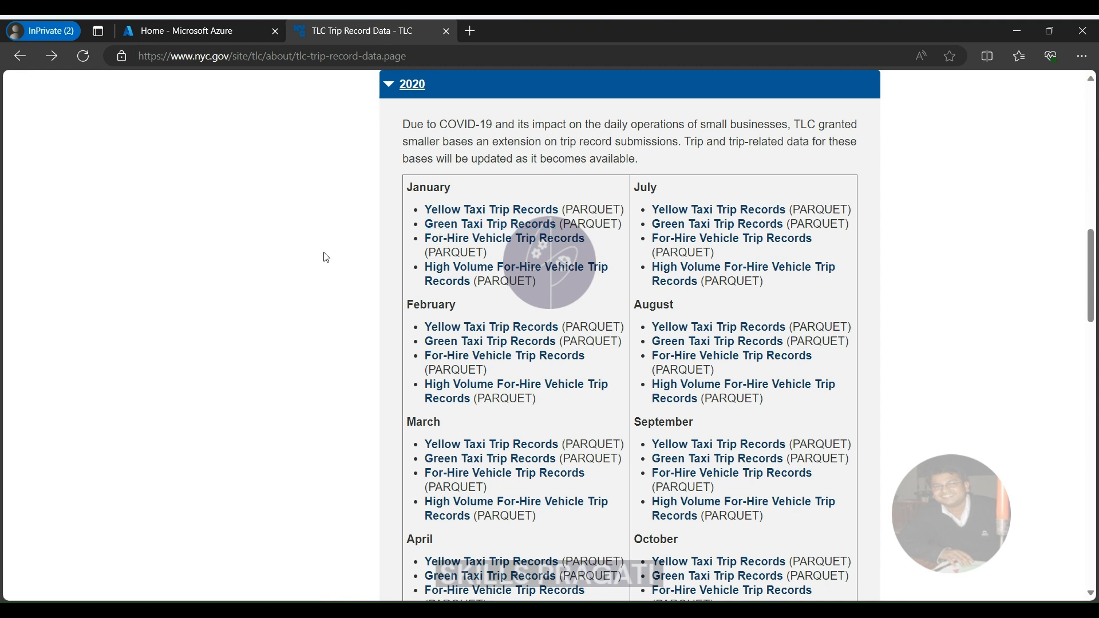
mouse_move(488, 223)
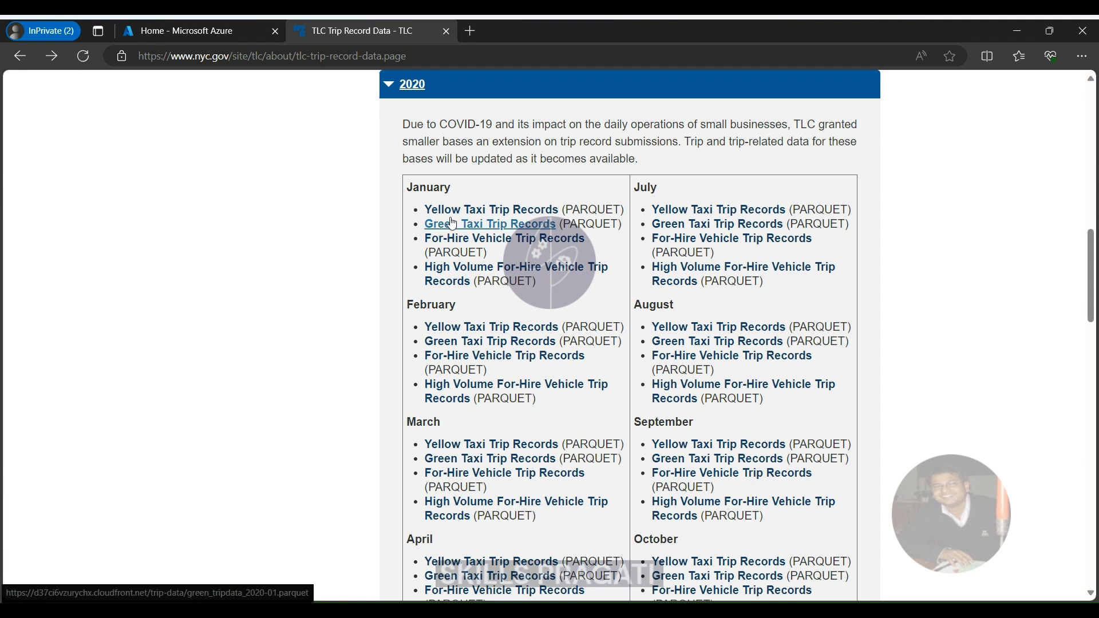
mouse_move(397, 388)
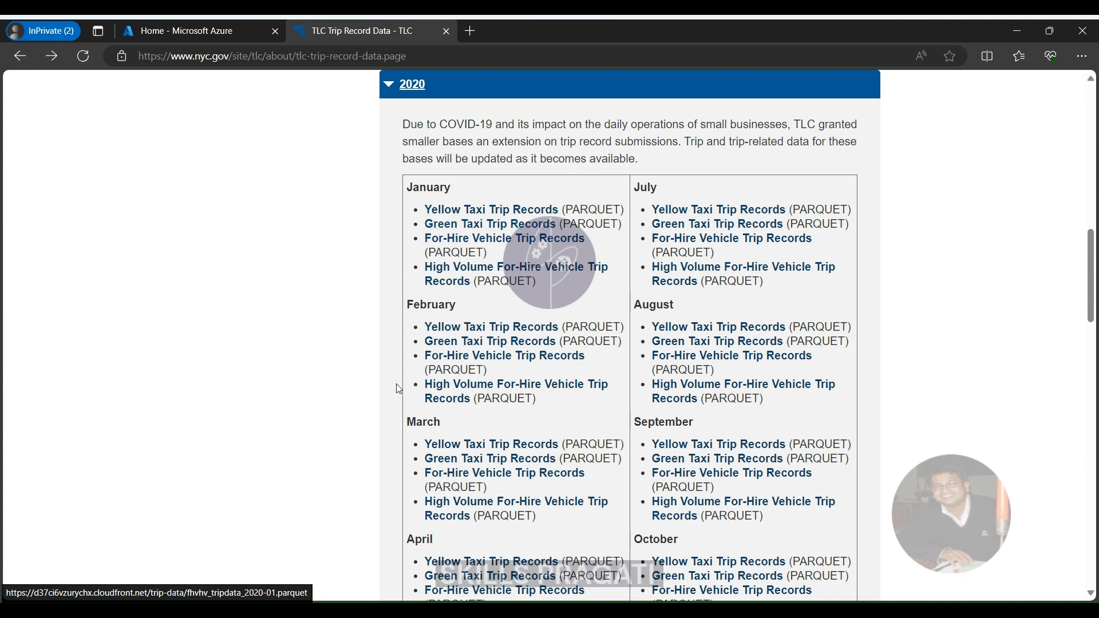
mouse_move(412, 367)
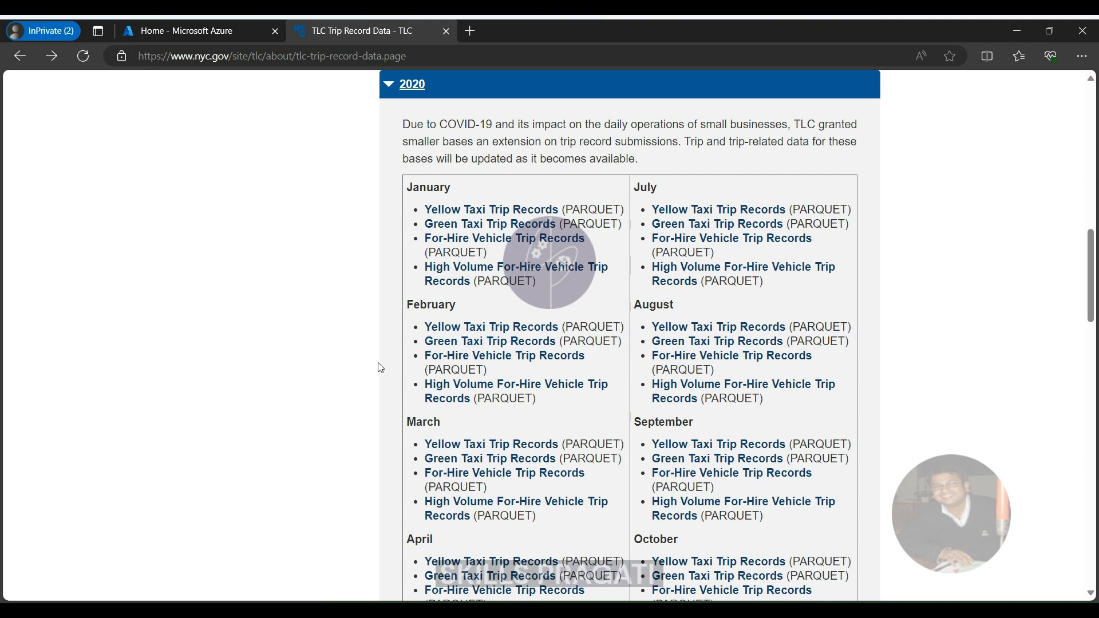
mouse_move(394, 433)
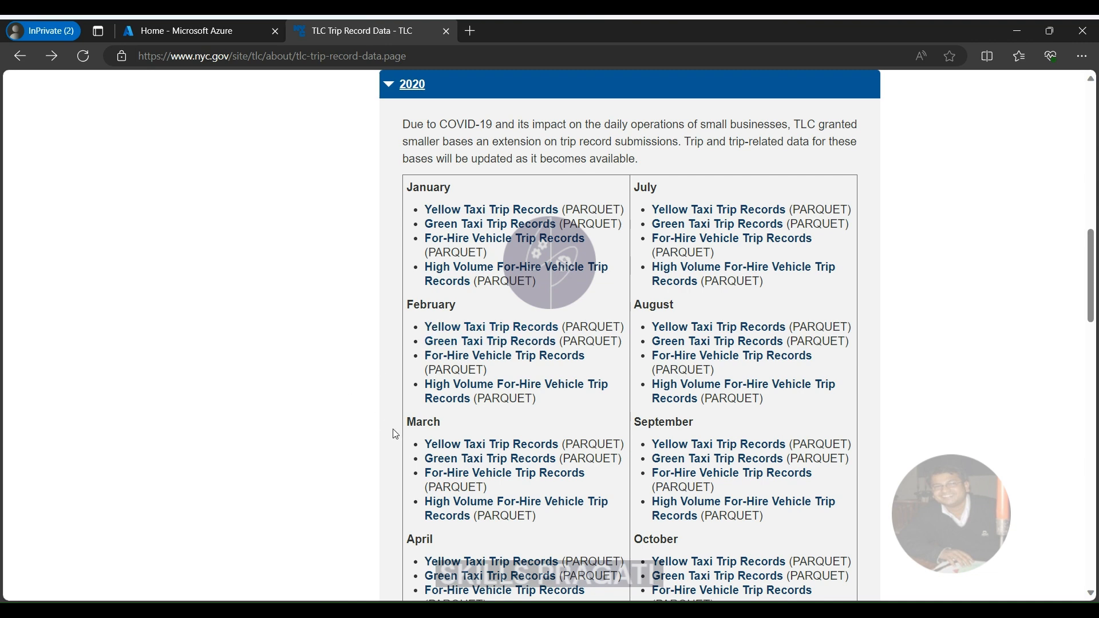
scroll(down, 3)
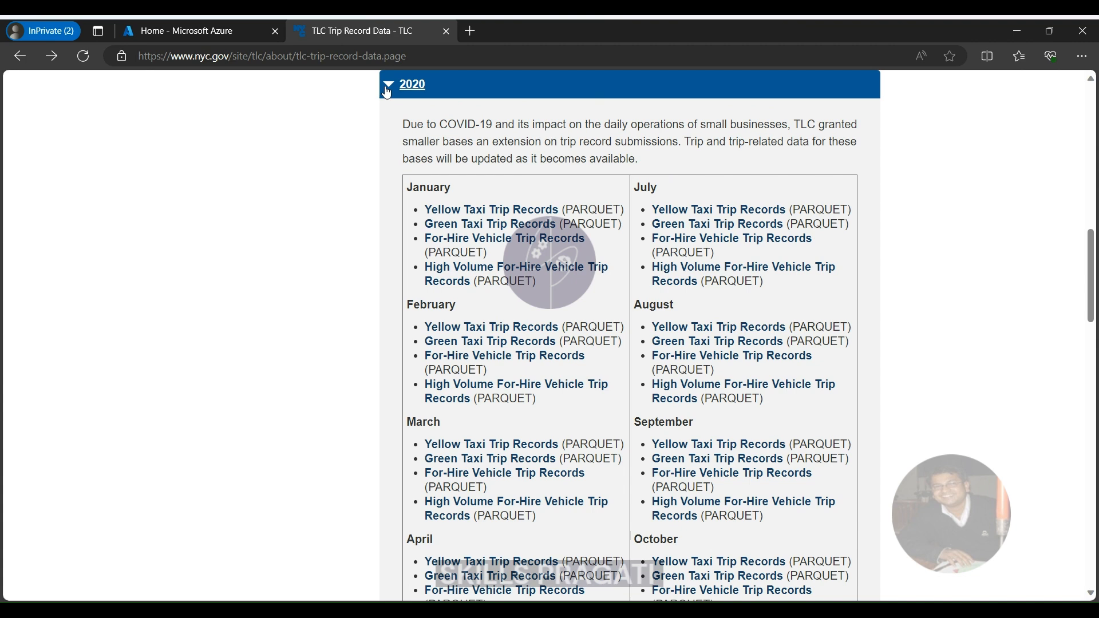
click(412, 83)
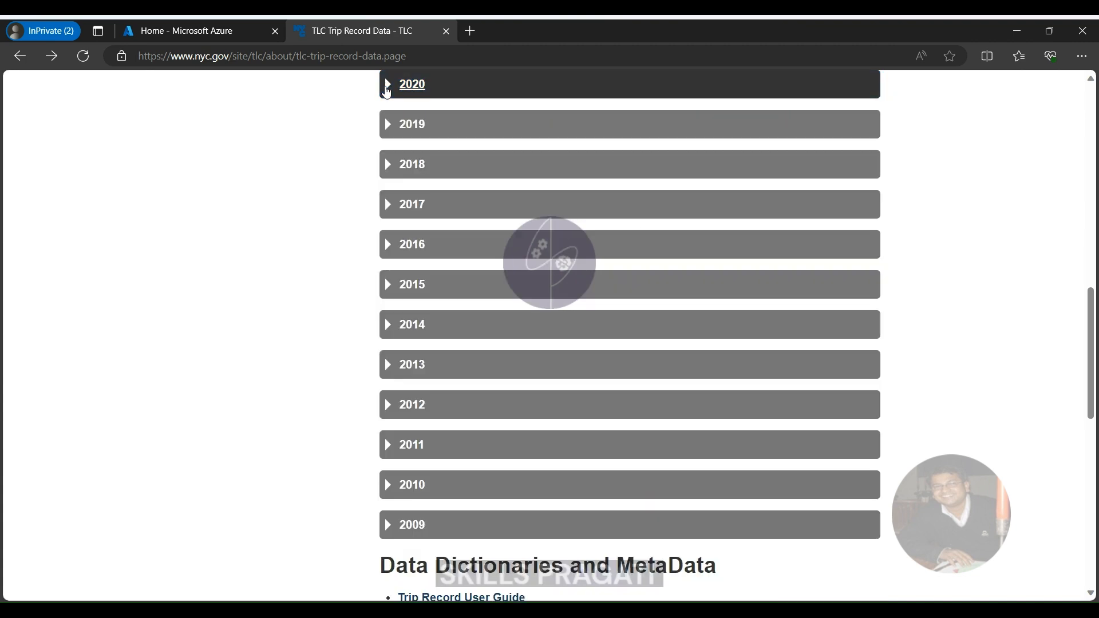